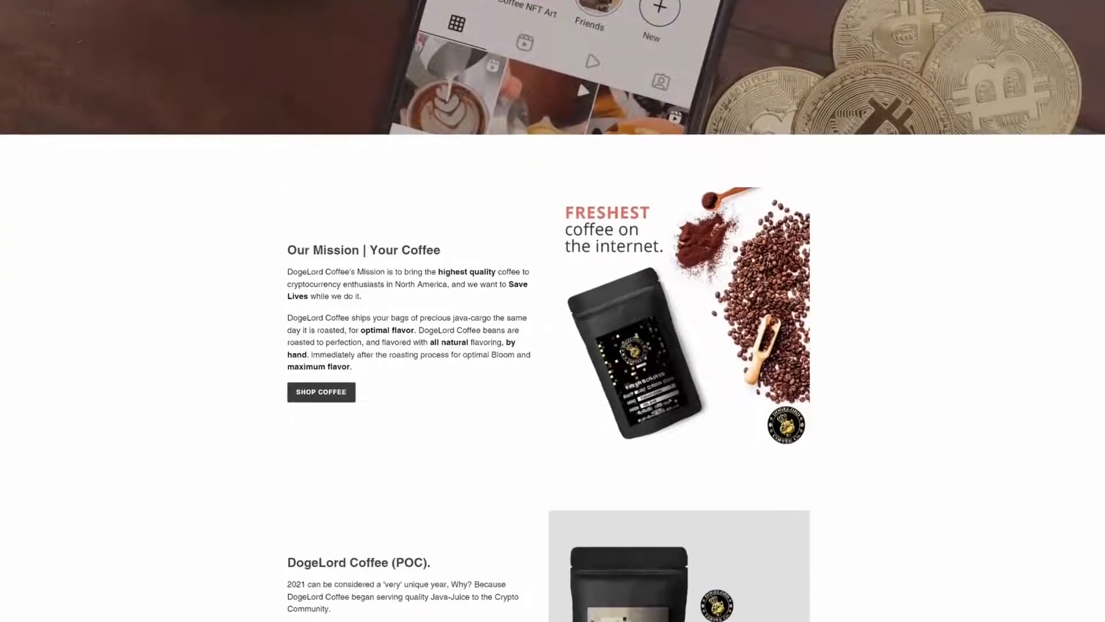
# Step: Scroll the DogeLord Coffee homepage through the blends and swag to the Coffee Saves Lives video
pyautogui.scroll(-3)
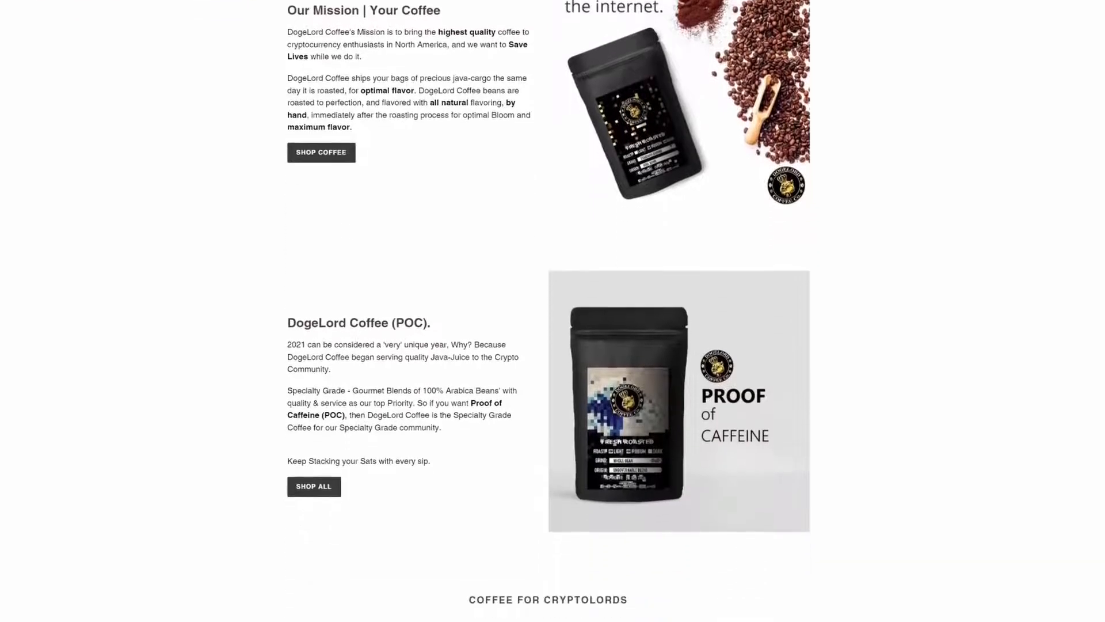
pyautogui.scroll(-3)
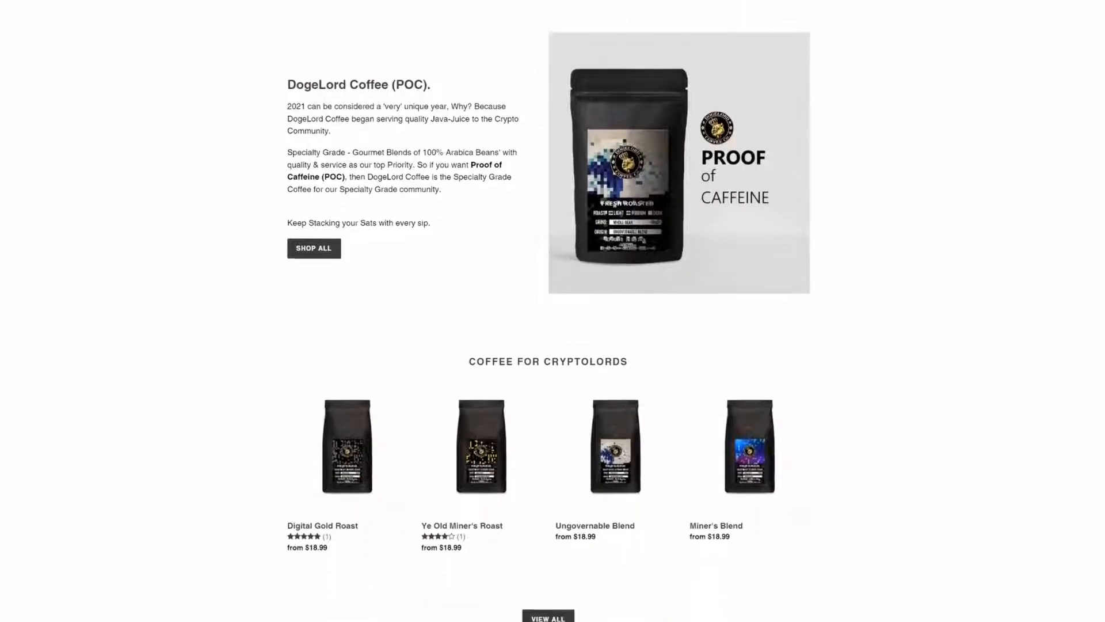
pyautogui.scroll(-3)
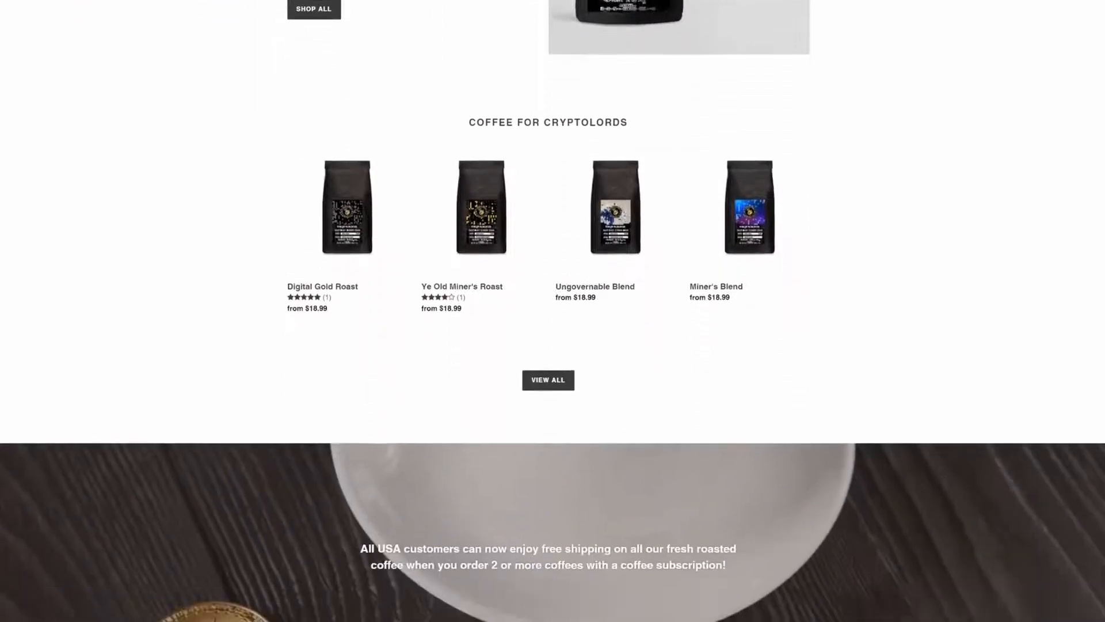
pyautogui.scroll(-3)
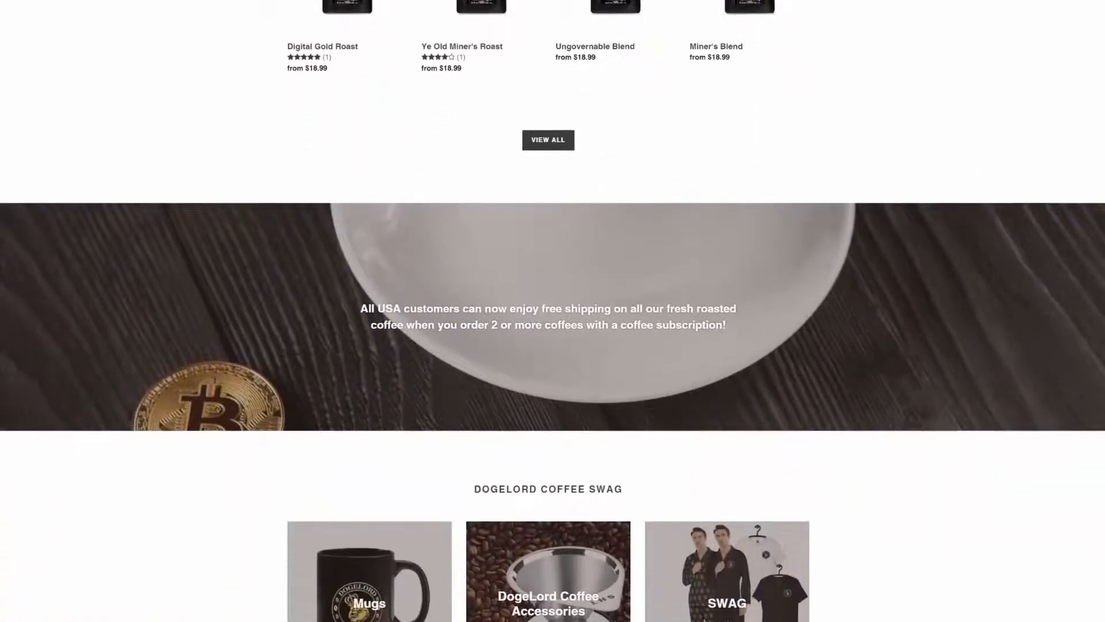
pyautogui.scroll(-3)
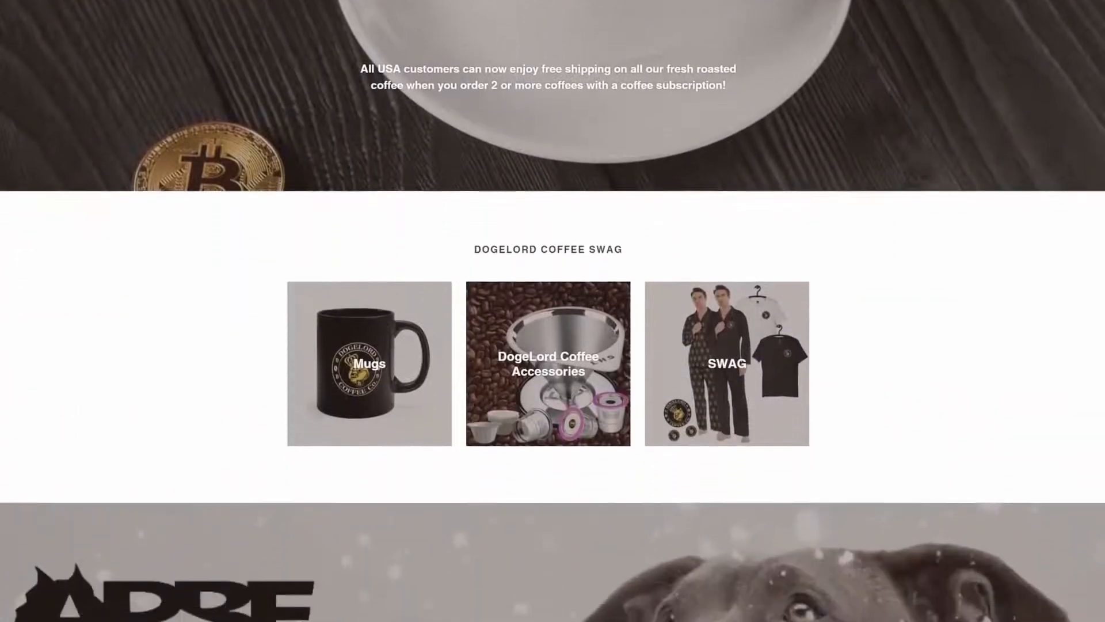
pyautogui.scroll(-3)
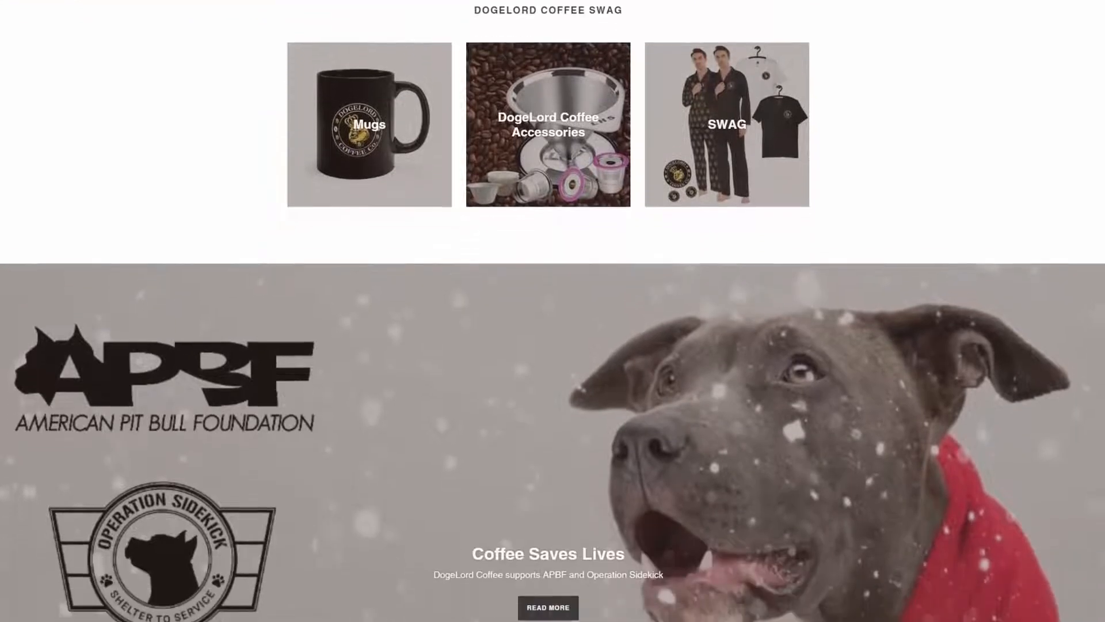
pyautogui.scroll(-3)
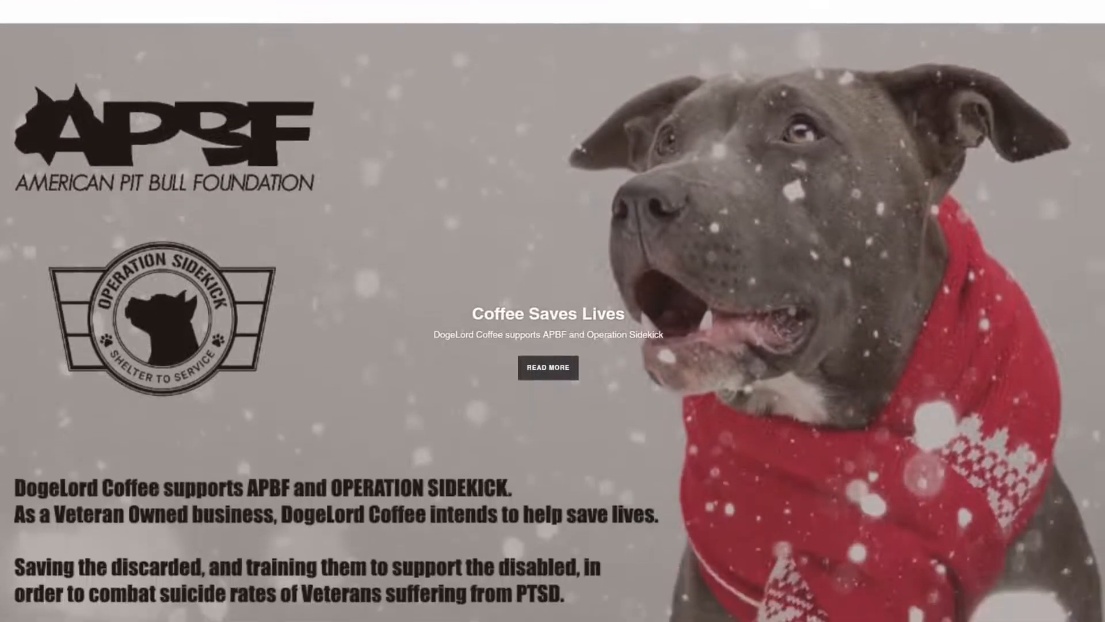
pyautogui.scroll(-3)
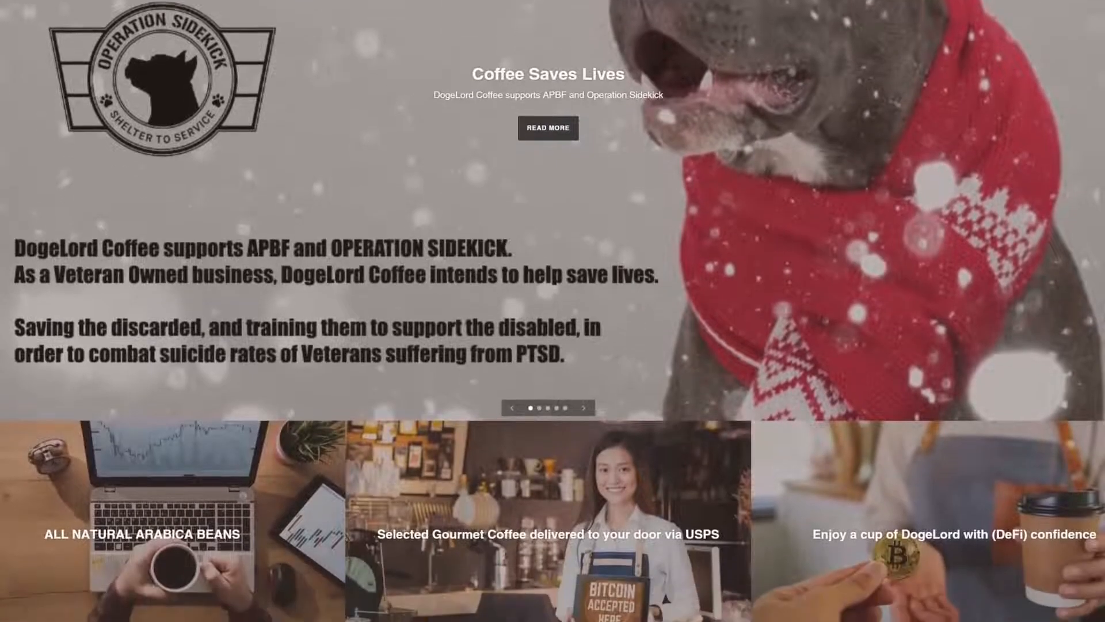
pyautogui.scroll(-3)
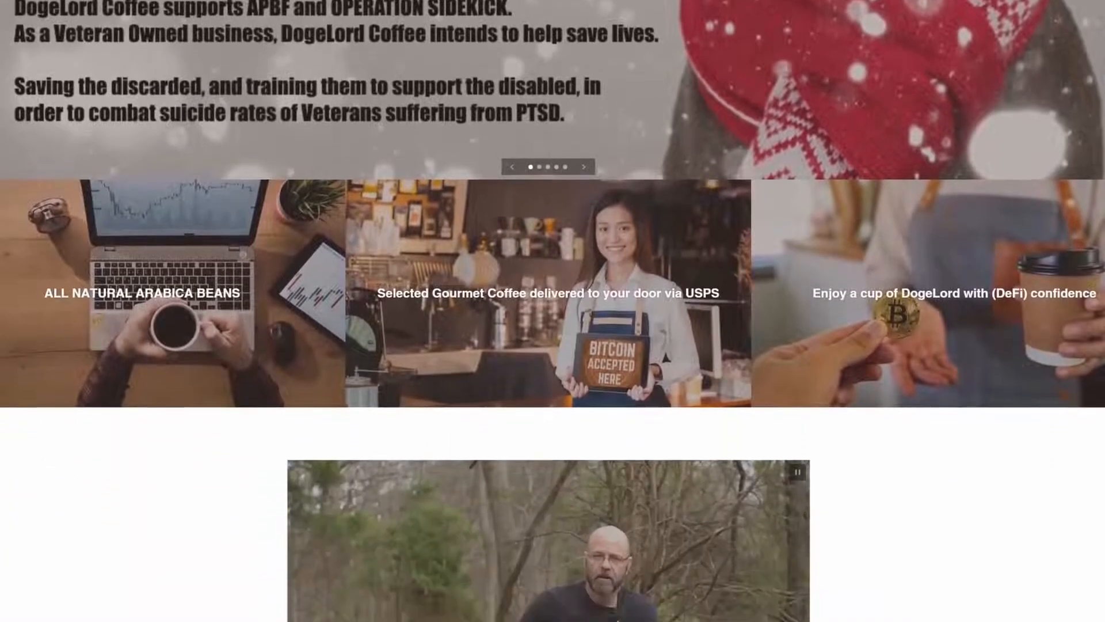
pyautogui.scroll(-3)
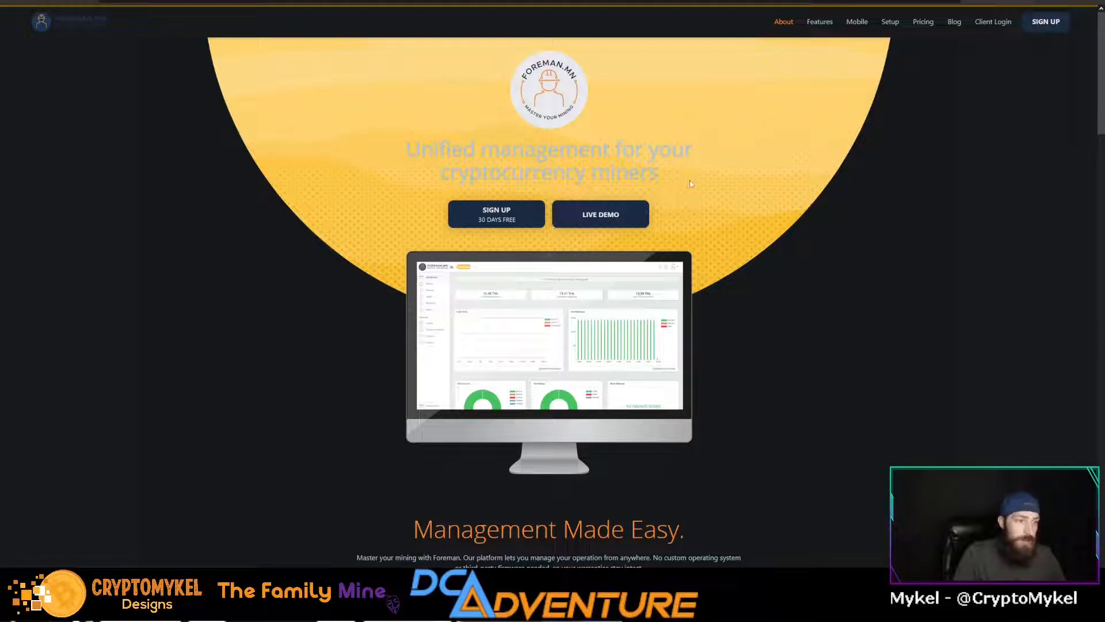
pyautogui.moveTo(505, 230)
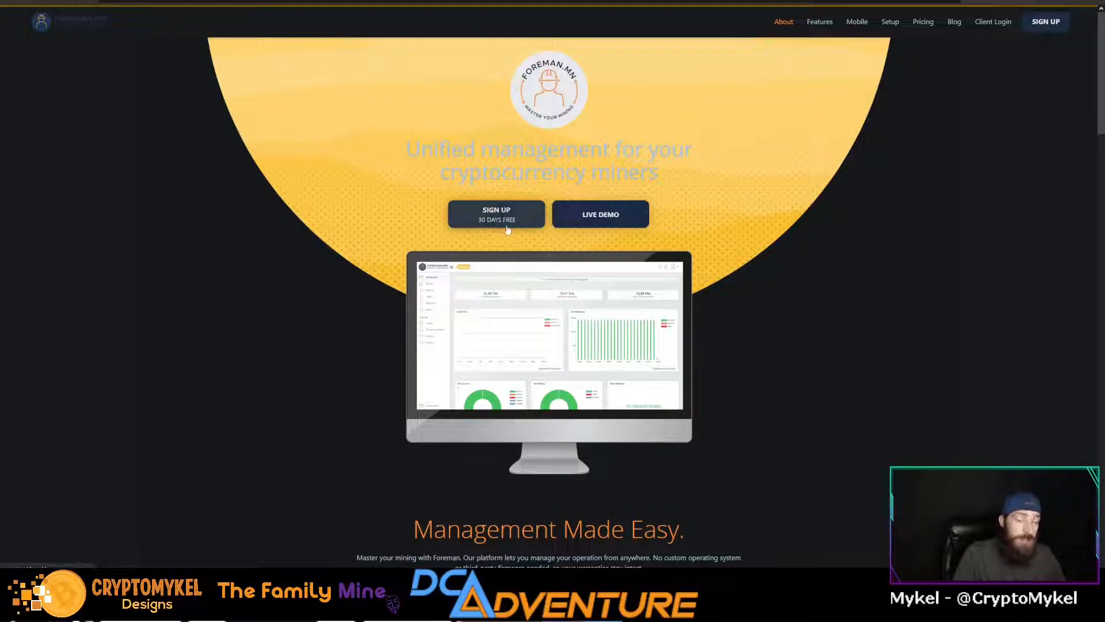
# Step: Scroll the Foreman homepage through Features, Mobile and Setup down to Plans & Pricing
pyautogui.click(820, 21)
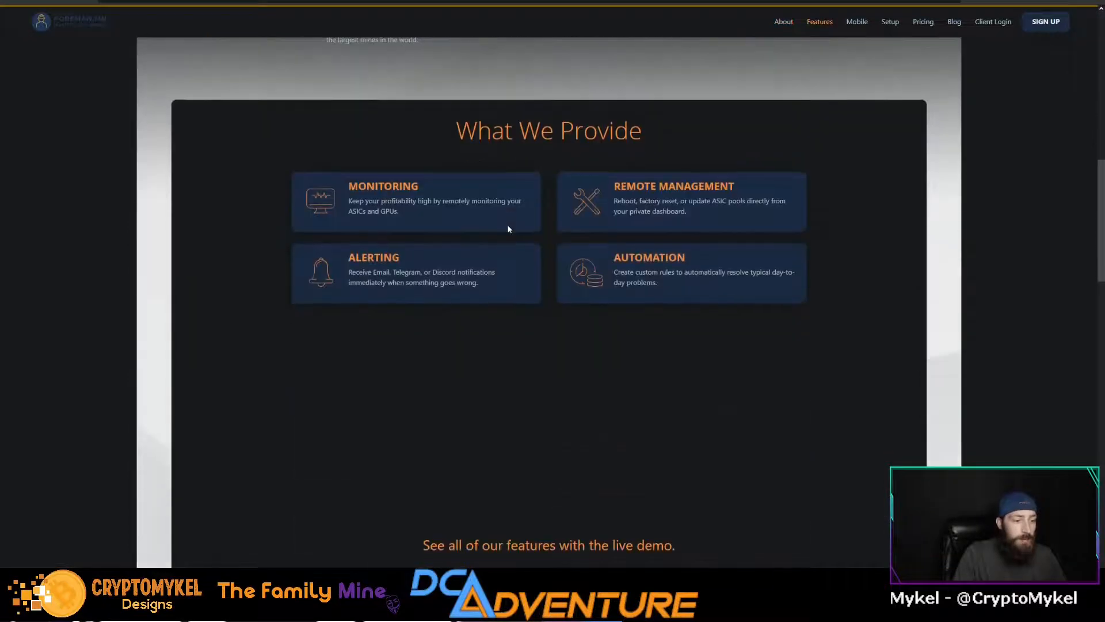
pyautogui.scroll(-3)
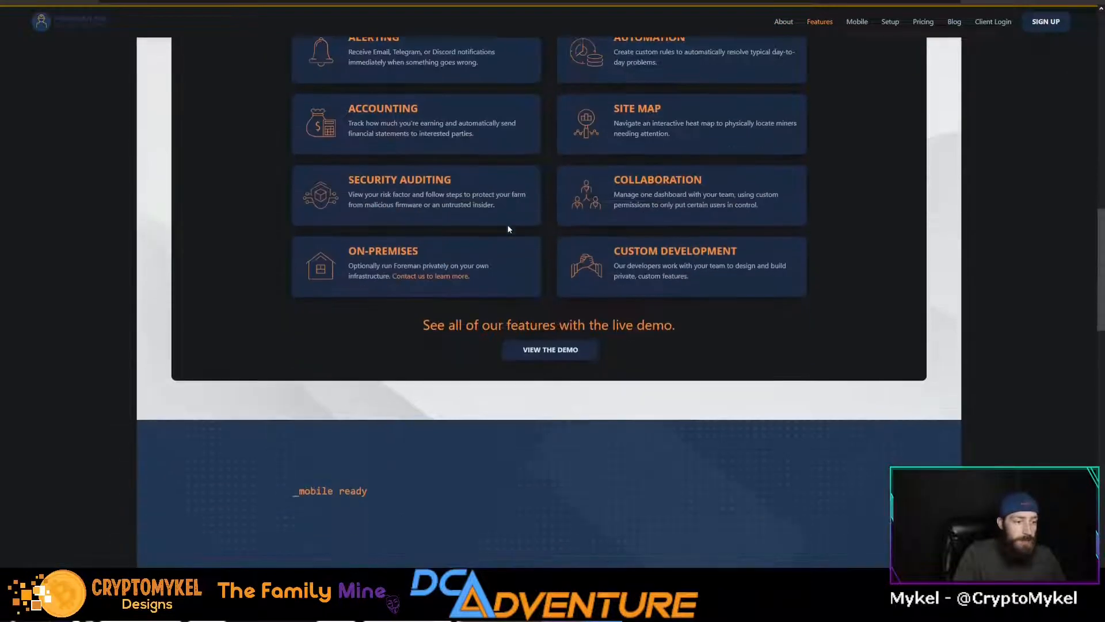
pyautogui.scroll(-3)
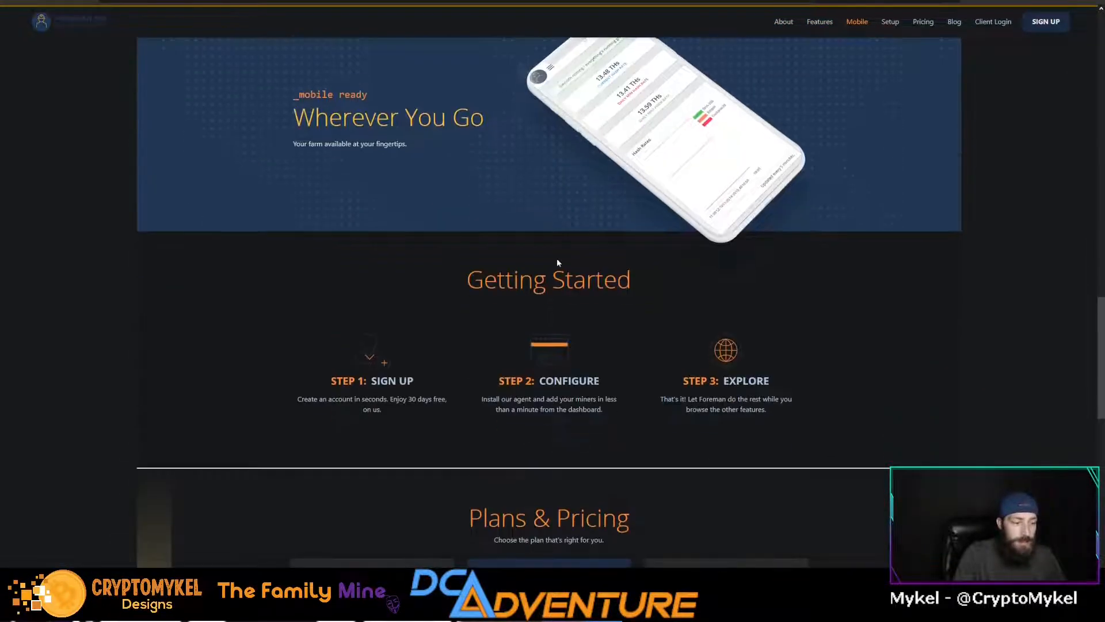
pyautogui.scroll(-3)
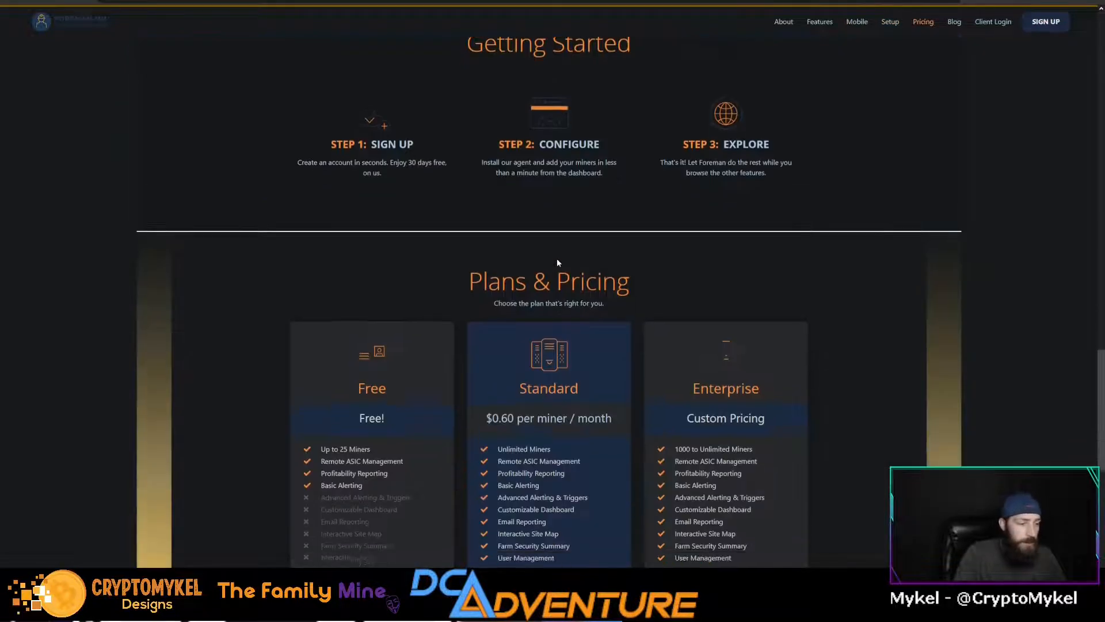
pyautogui.scroll(-3)
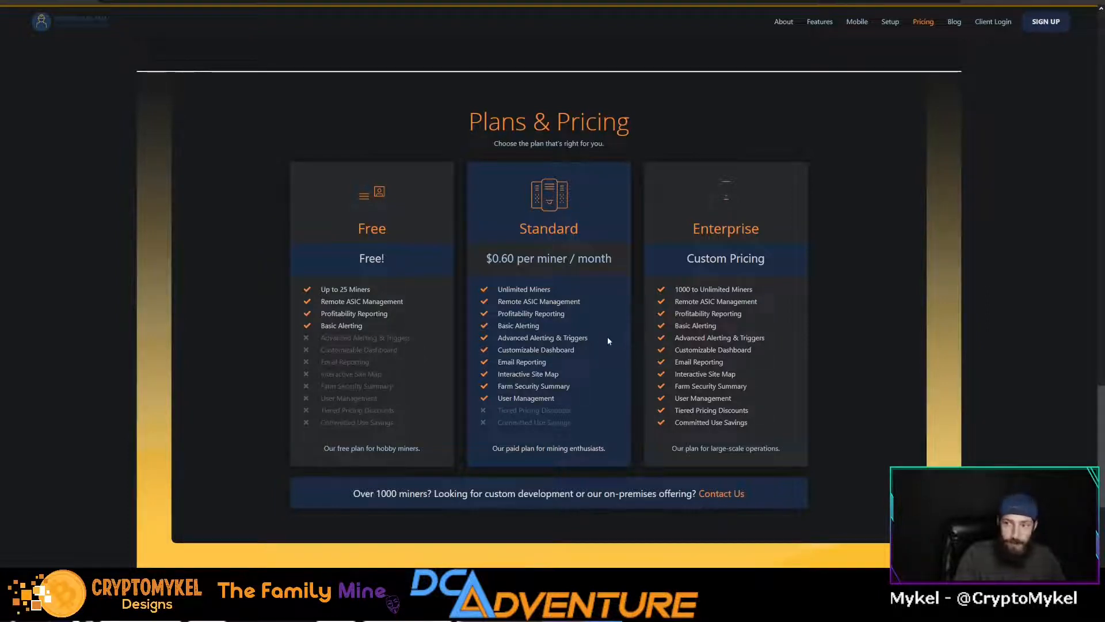
# Step: Jump back to the top of the Foreman homepage via the About navigation link
pyautogui.click(783, 21)
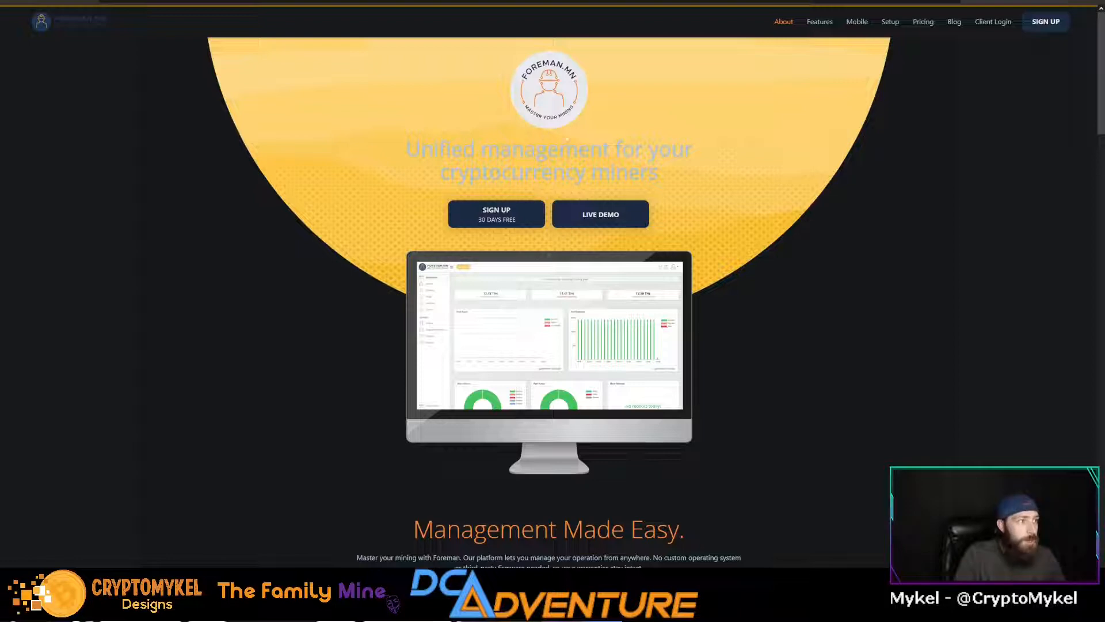
pyautogui.moveTo(566, 137)
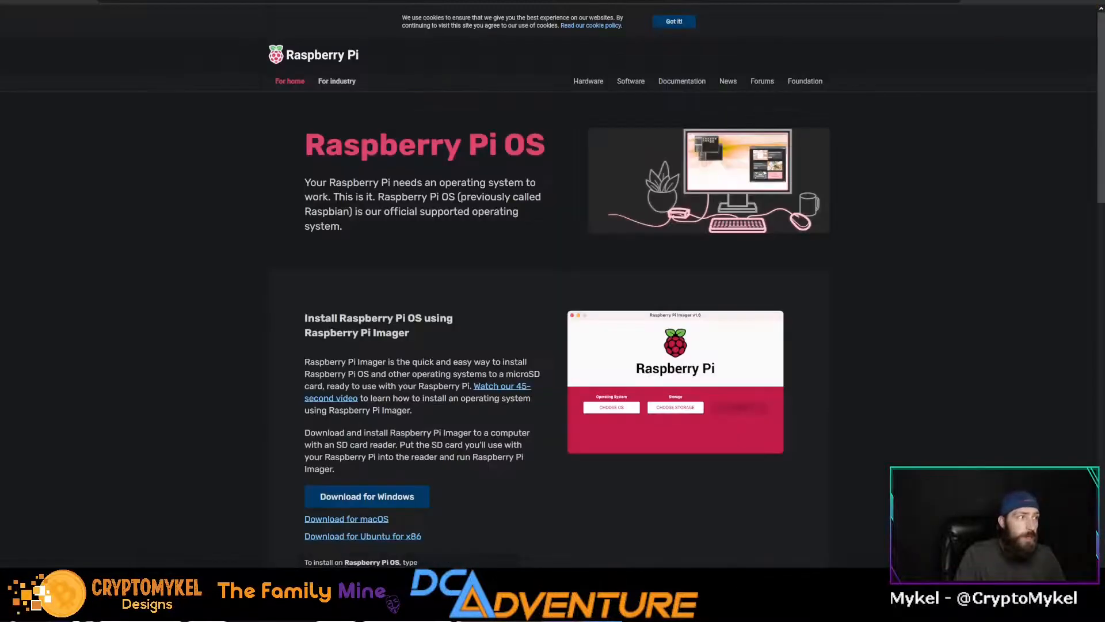
pyautogui.moveTo(518, 244)
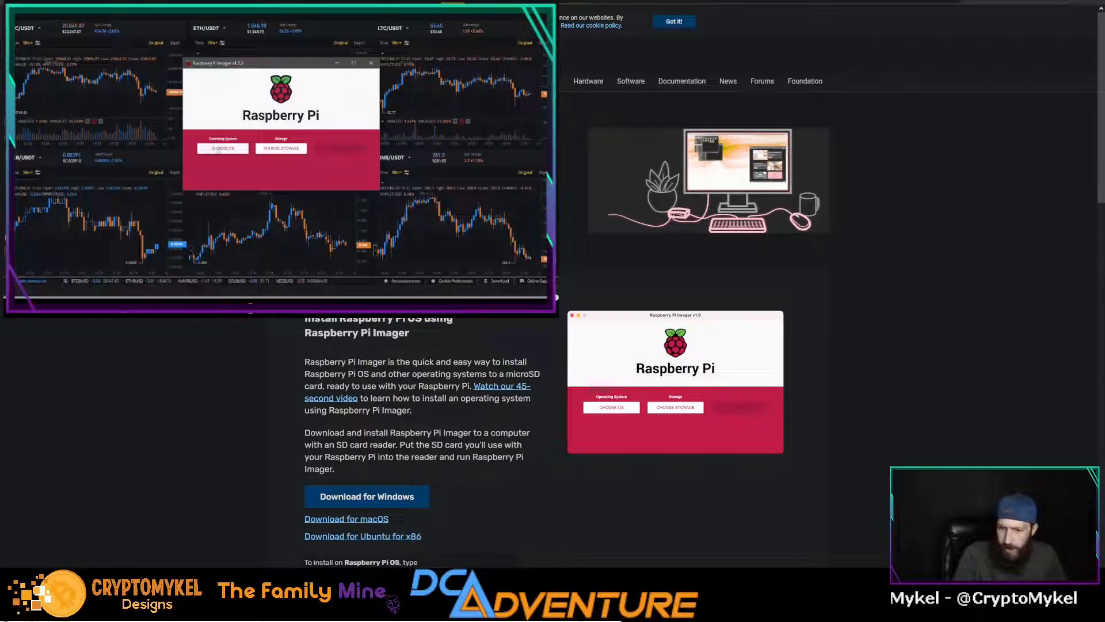
# Step: Write Raspberry Pi OS (32-bit) to the SDHC card, confirming the erase warning
pyautogui.click(222, 147)
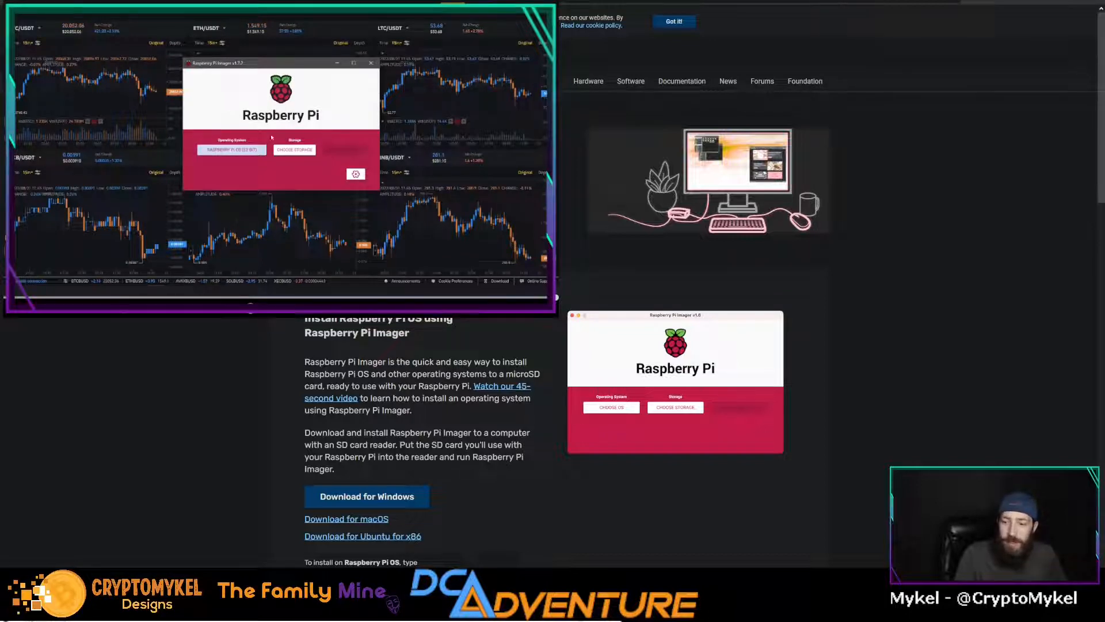
pyautogui.click(293, 148)
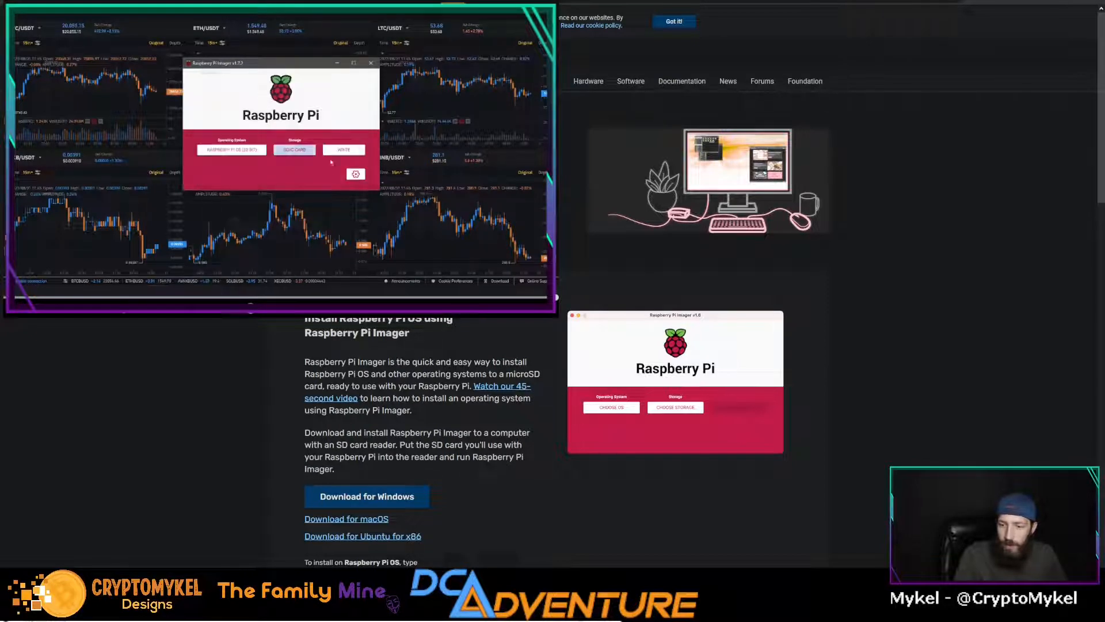
pyautogui.click(344, 150)
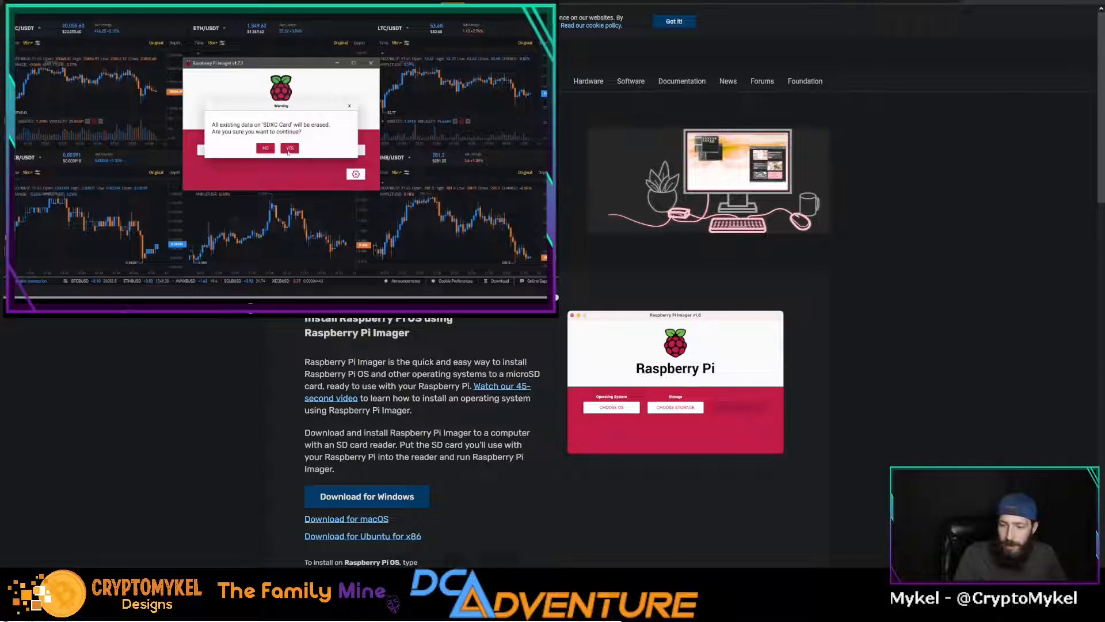
pyautogui.click(289, 148)
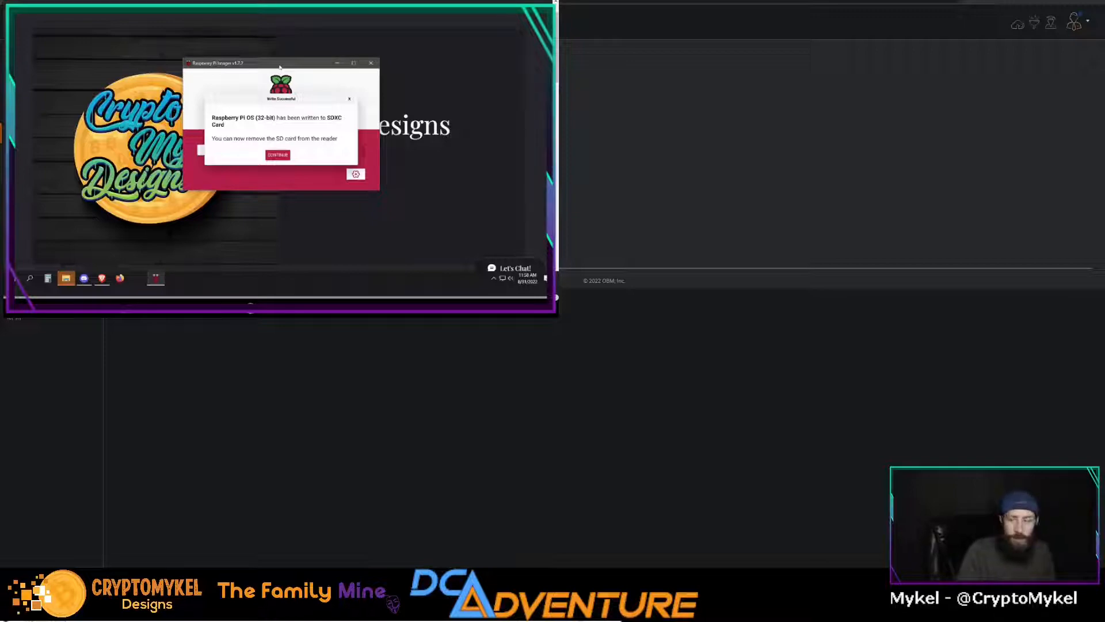
pyautogui.moveTo(939, 232)
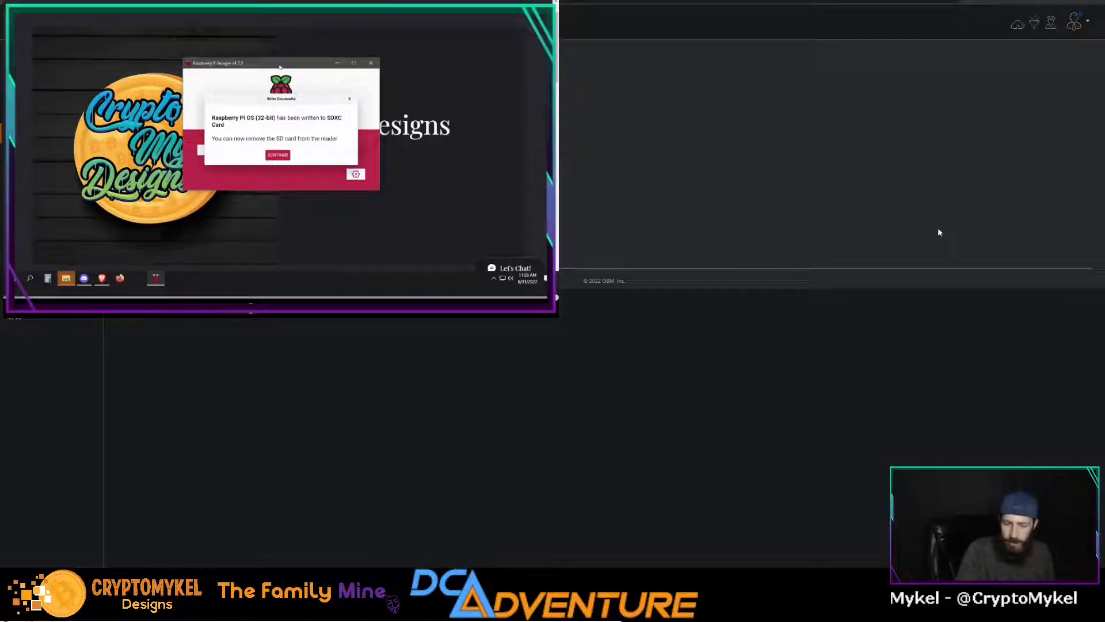
# Step: Select the SD card as storage and boot the Pi to its welcome setup screen
pyautogui.click(276, 154)
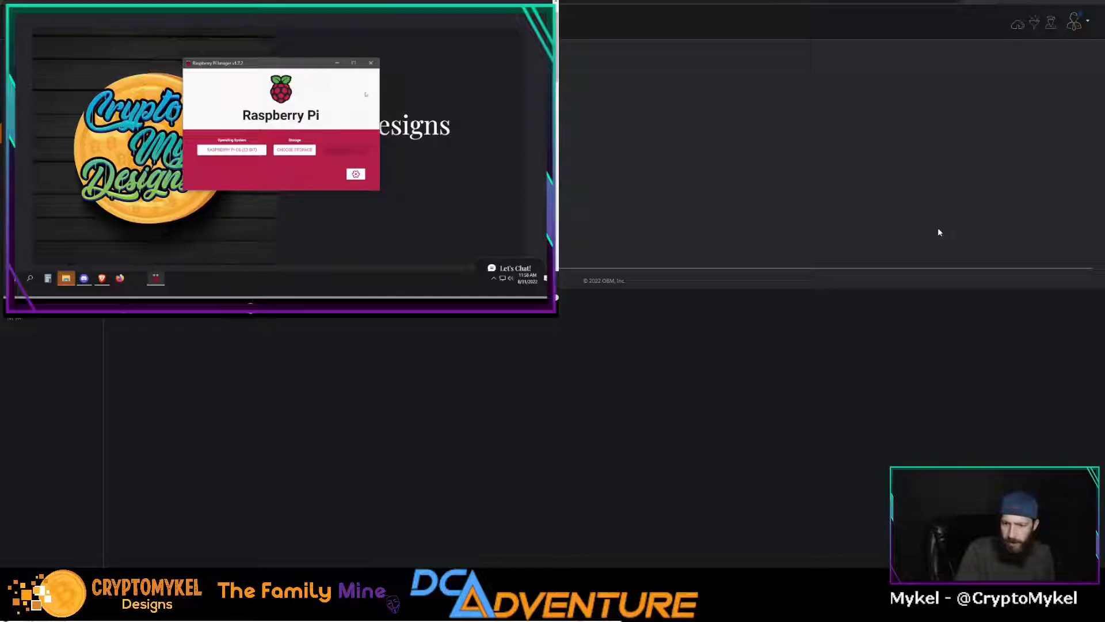
pyautogui.click(371, 62)
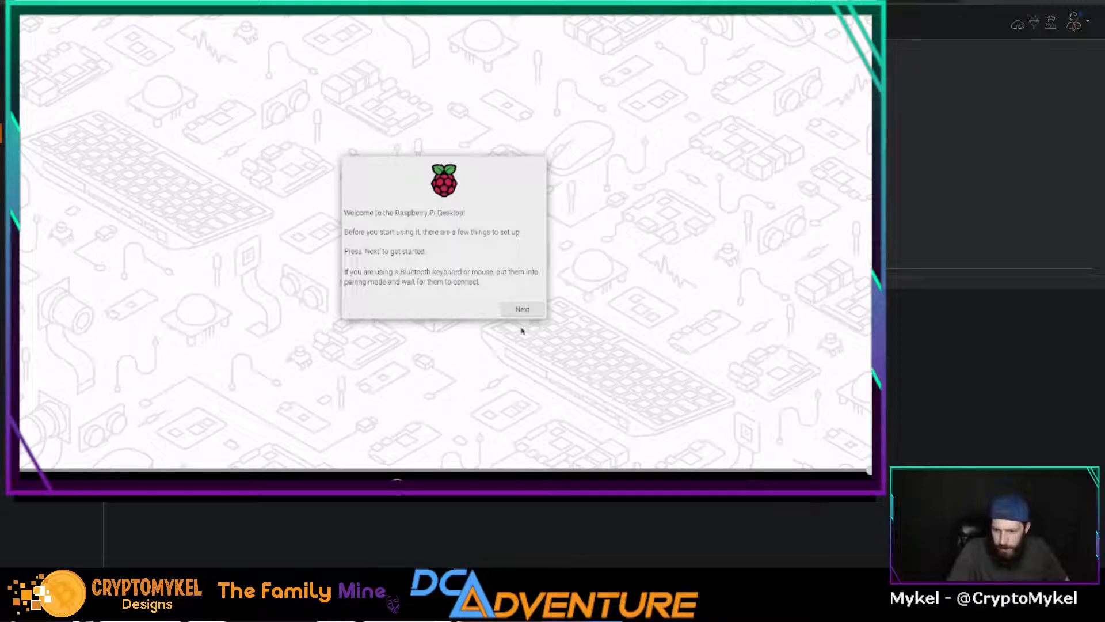
# Step: Advance setup through Welcome, United States/Chicago location, user account and unchanged screen size
pyautogui.click(522, 308)
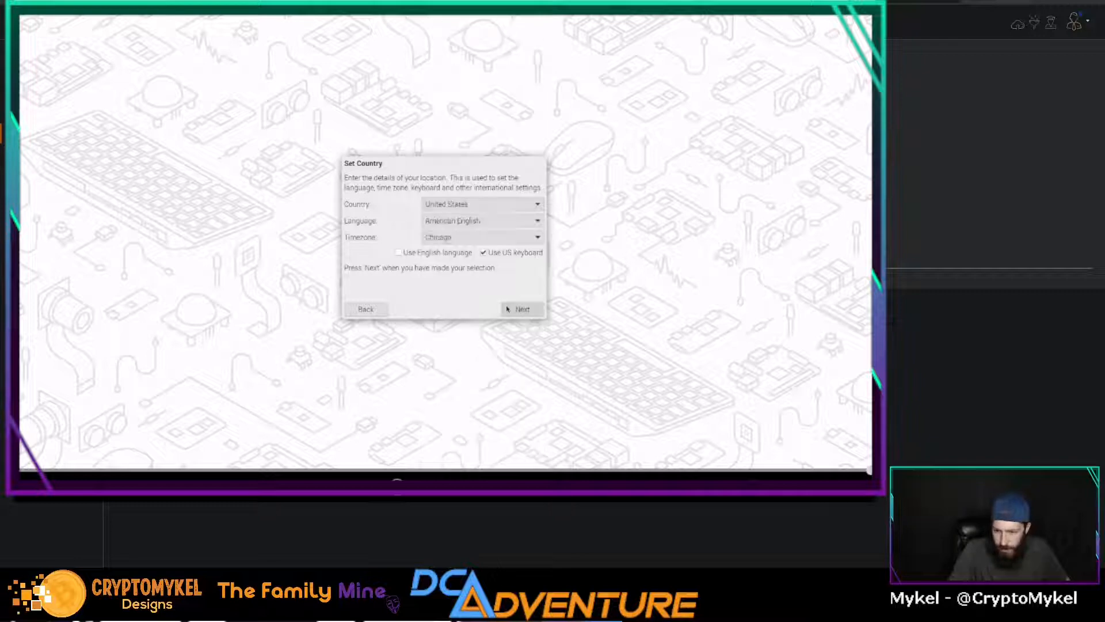
pyautogui.click(519, 308)
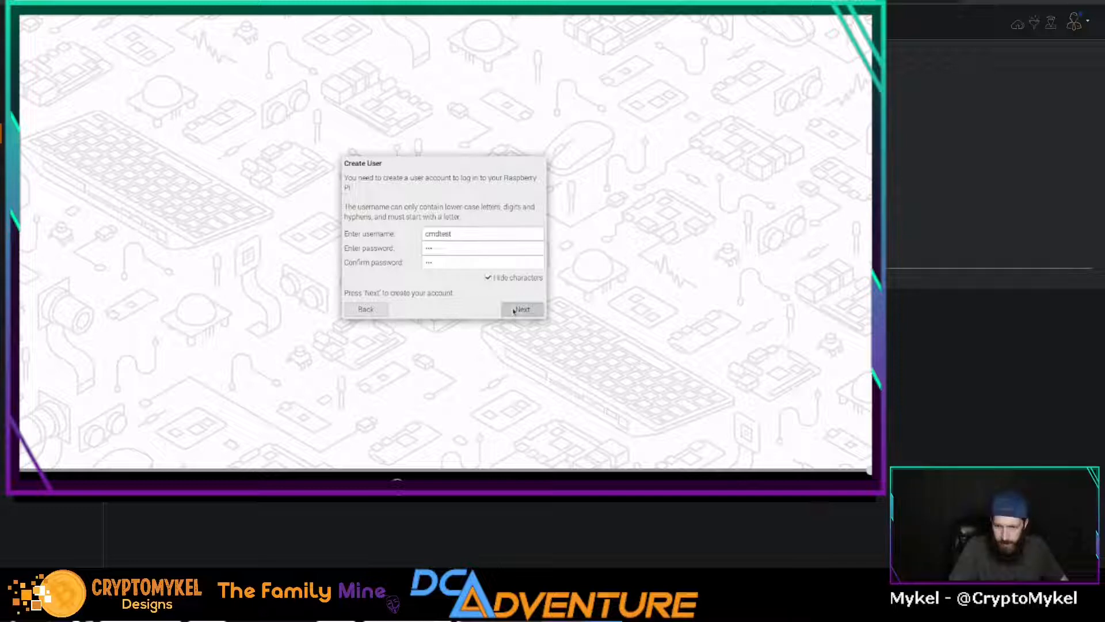
pyautogui.click(521, 309)
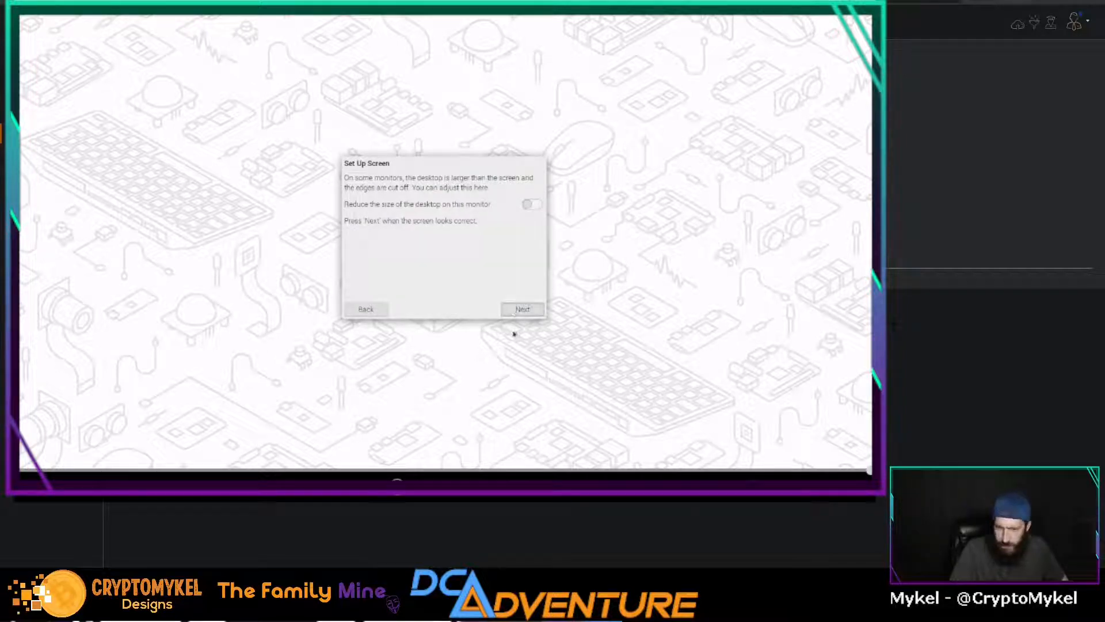
pyautogui.click(522, 308)
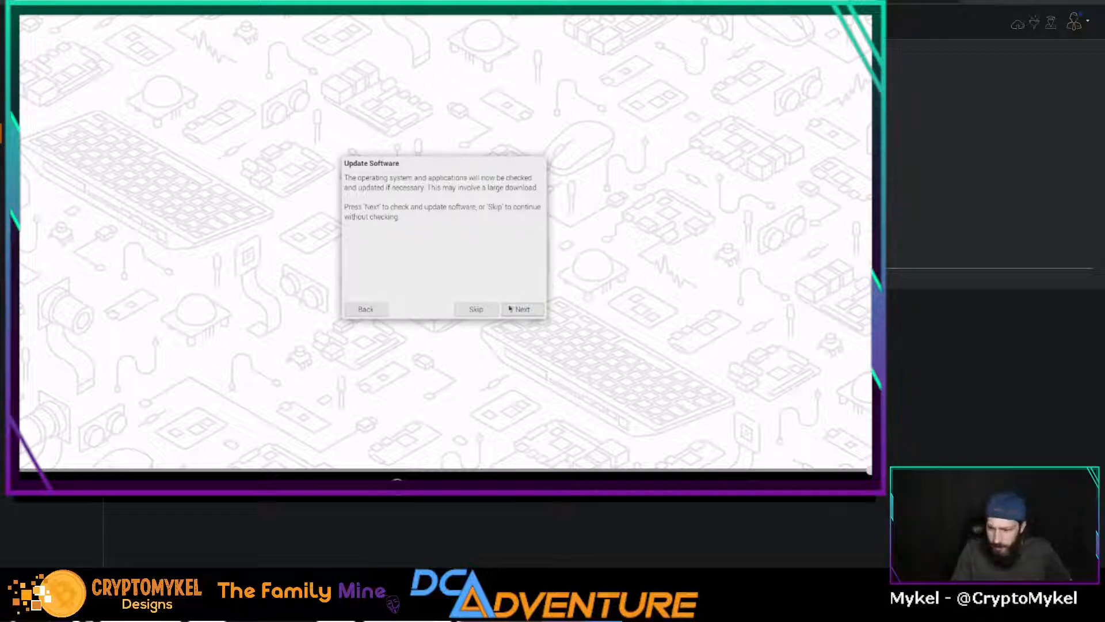
pyautogui.click(523, 308)
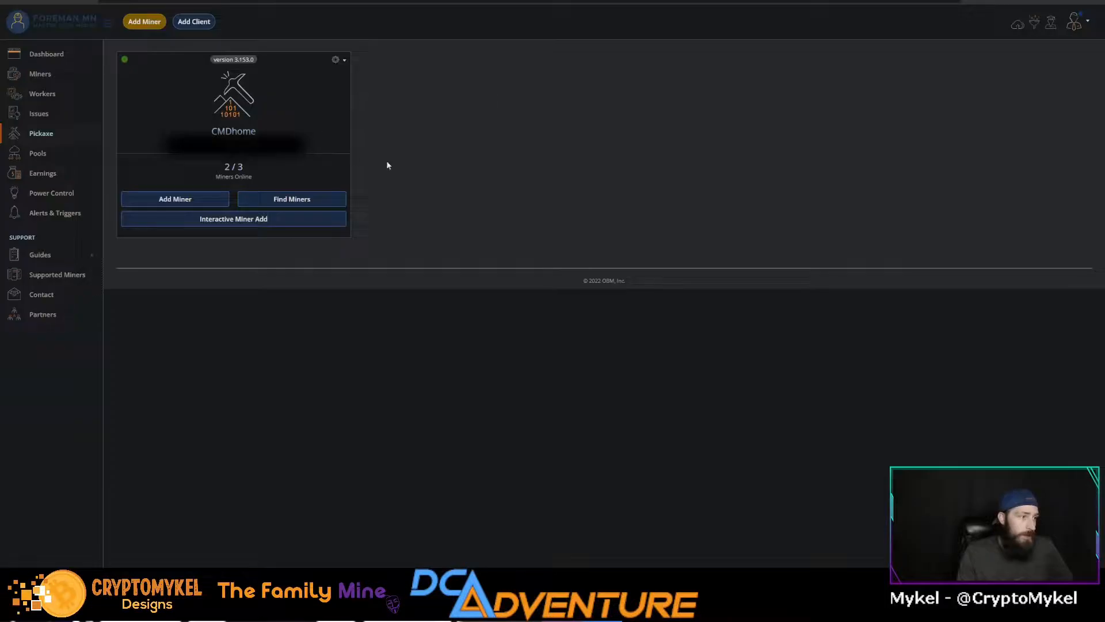
pyautogui.moveTo(483, 152)
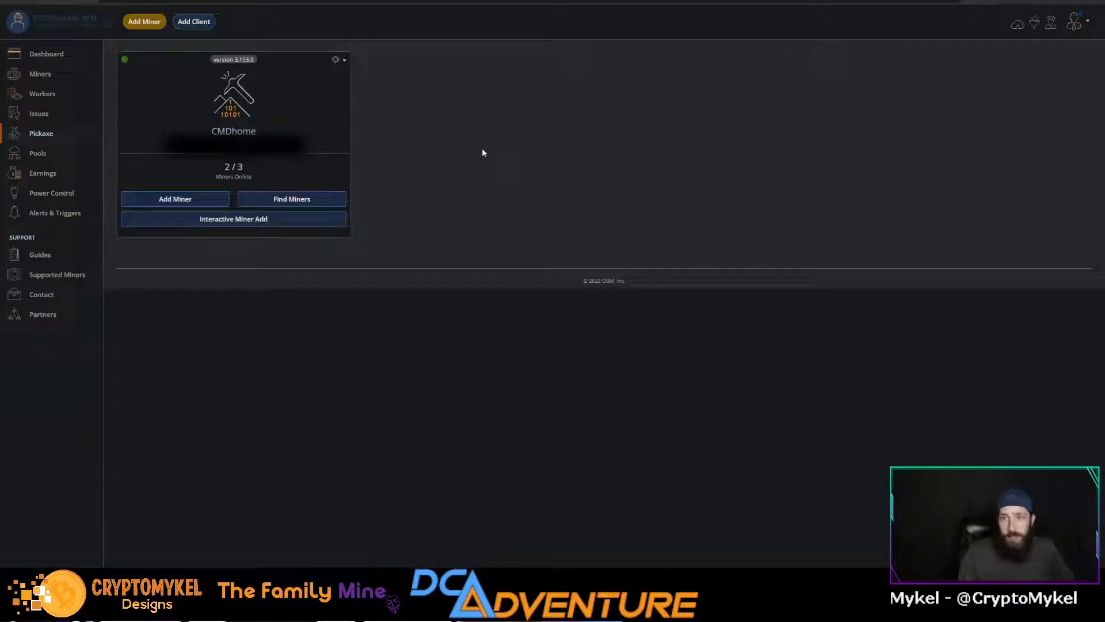
pyautogui.moveTo(163, 64)
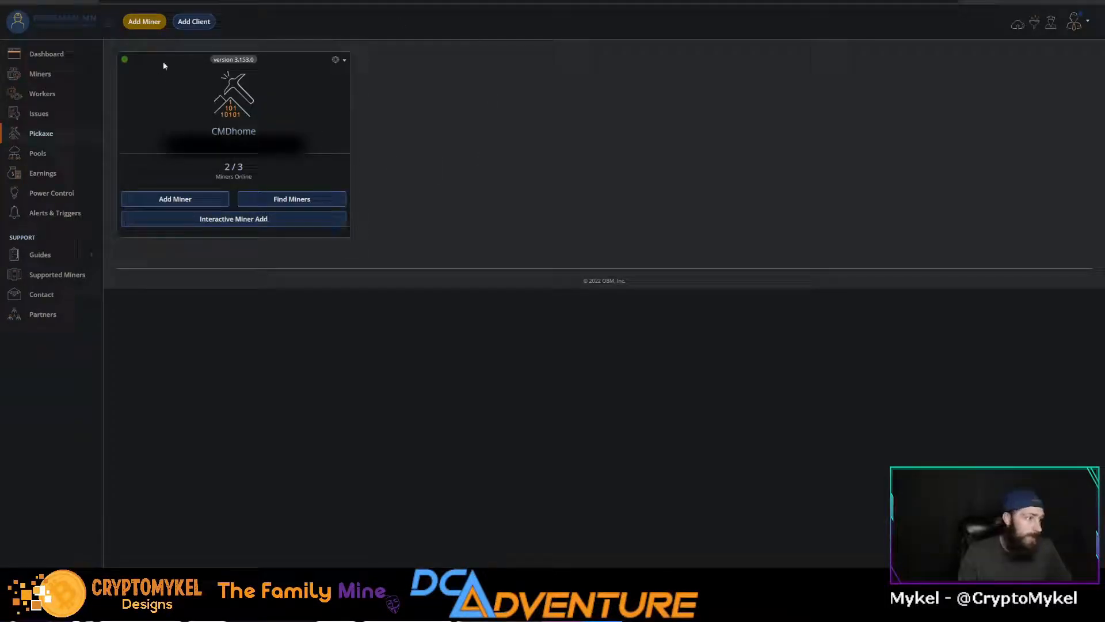
pyautogui.moveTo(51, 90)
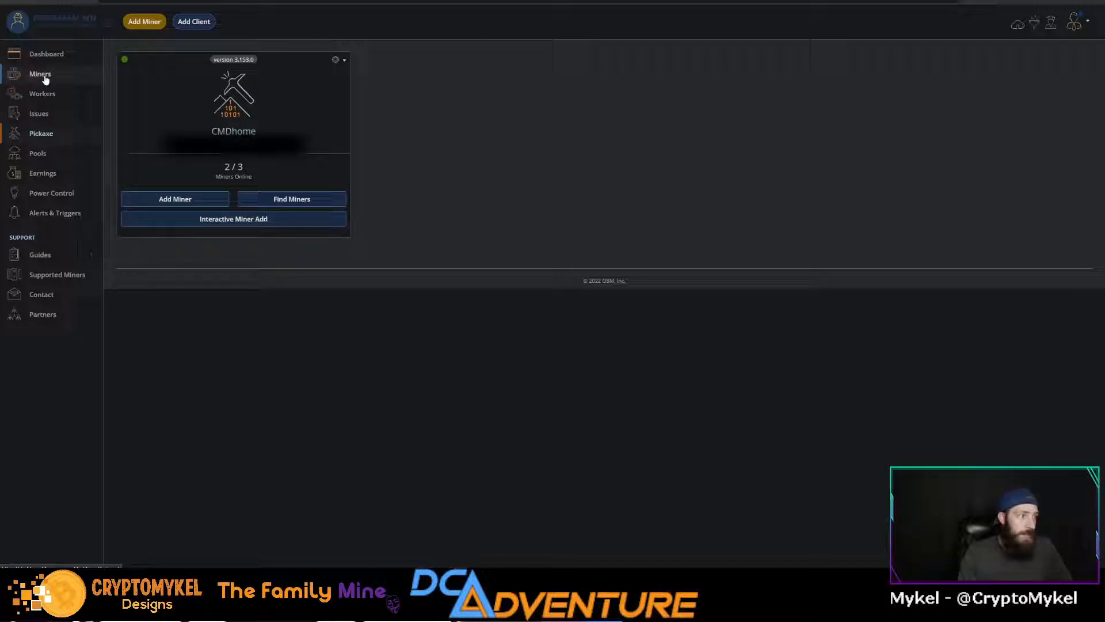
# Step: Show the Miners page listing the three CMDhome Goldshell units and their stats
pyautogui.click(40, 74)
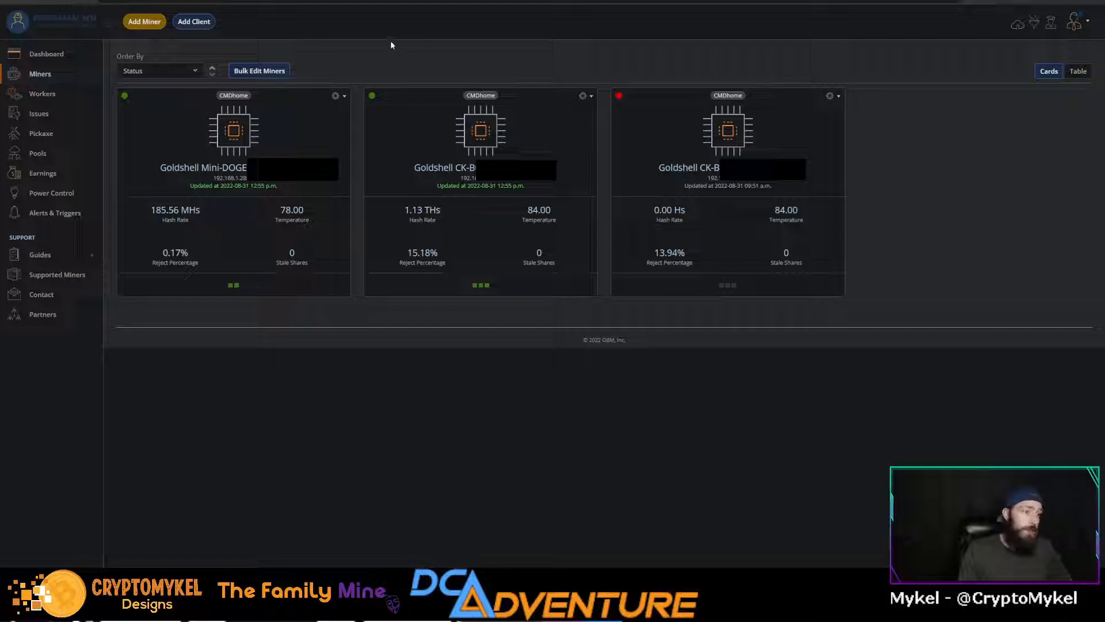
pyautogui.moveTo(183, 39)
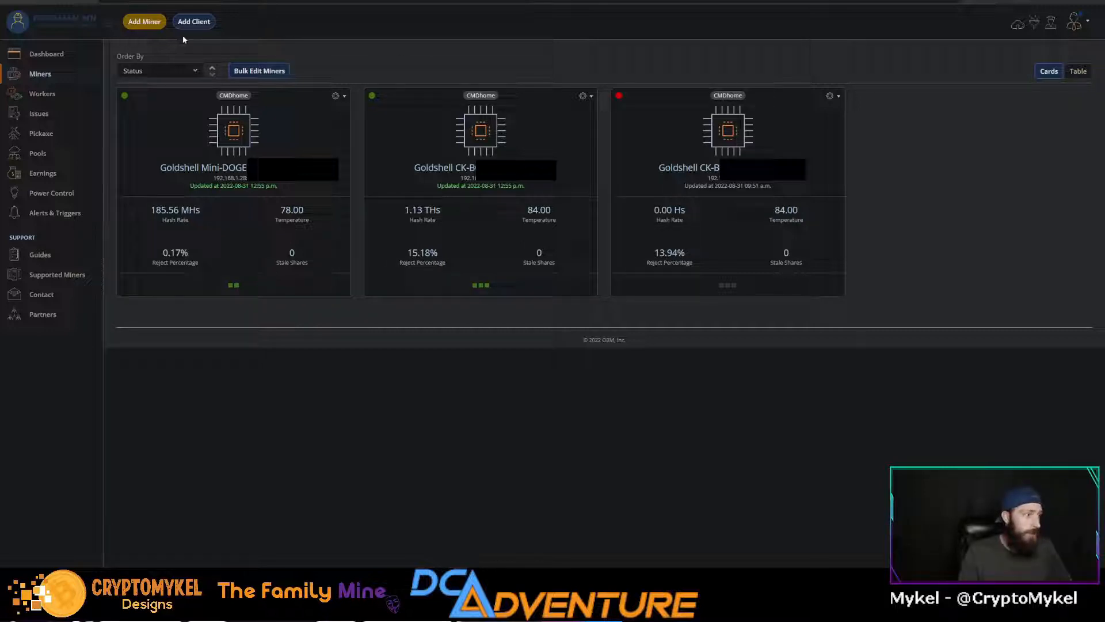
pyautogui.moveTo(56, 54)
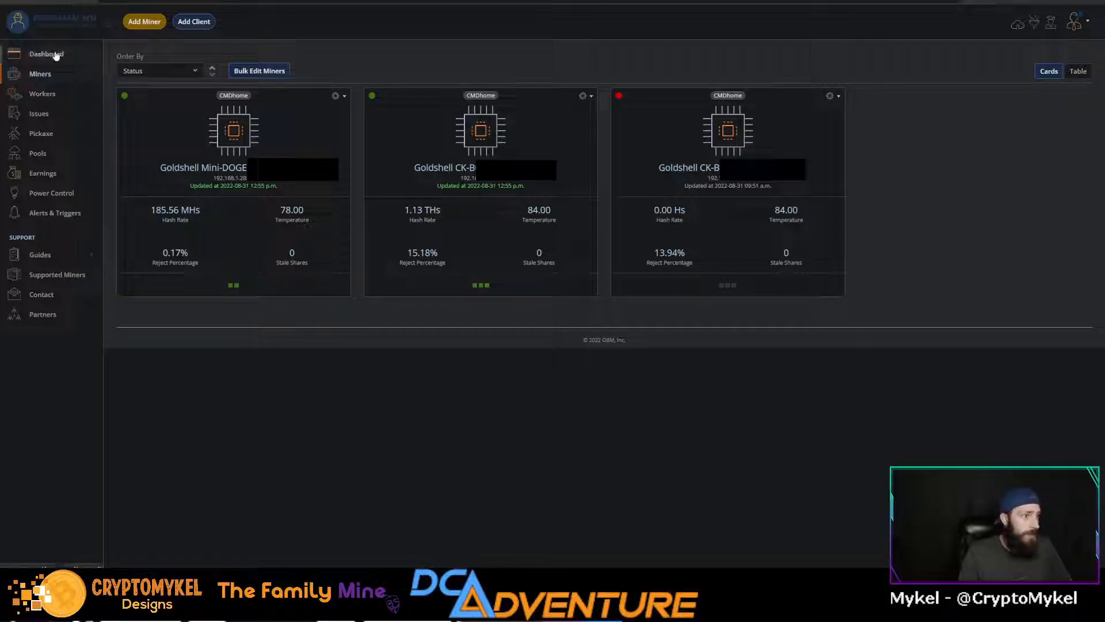
# Step: Show the Foreman dashboard with hash rate, pool statistics and miner status charts
pyautogui.click(46, 53)
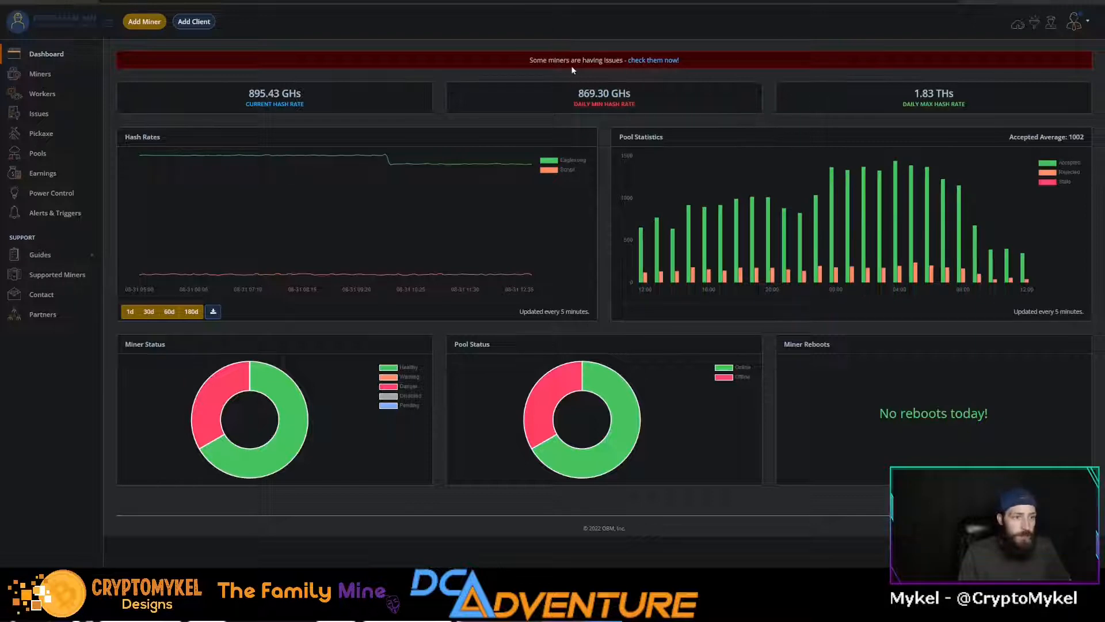
pyautogui.moveTo(607, 139)
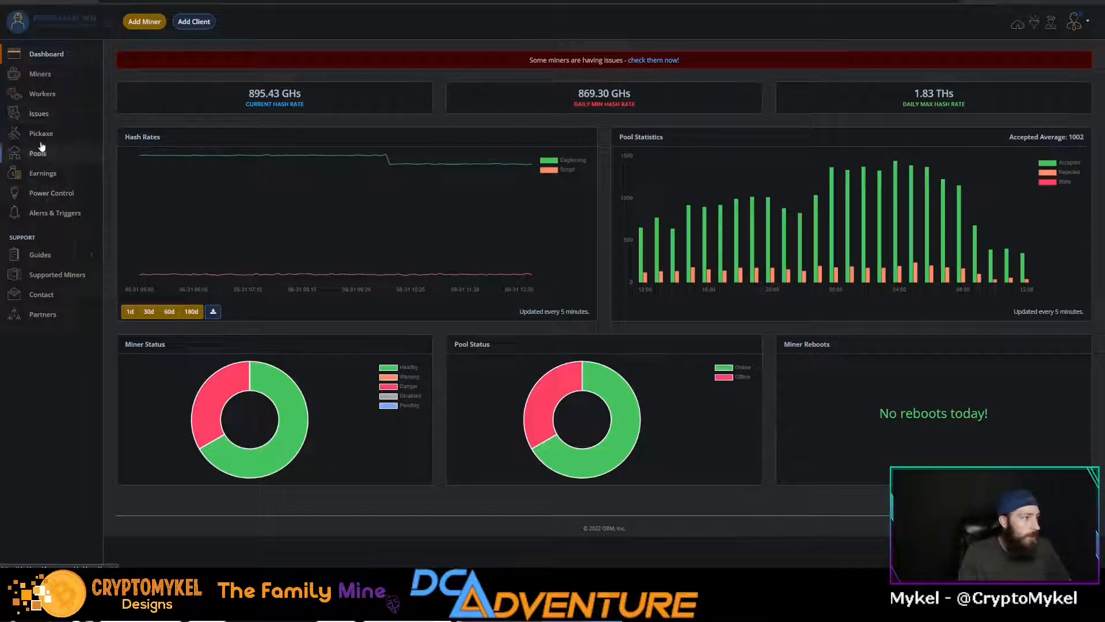
pyautogui.click(193, 20)
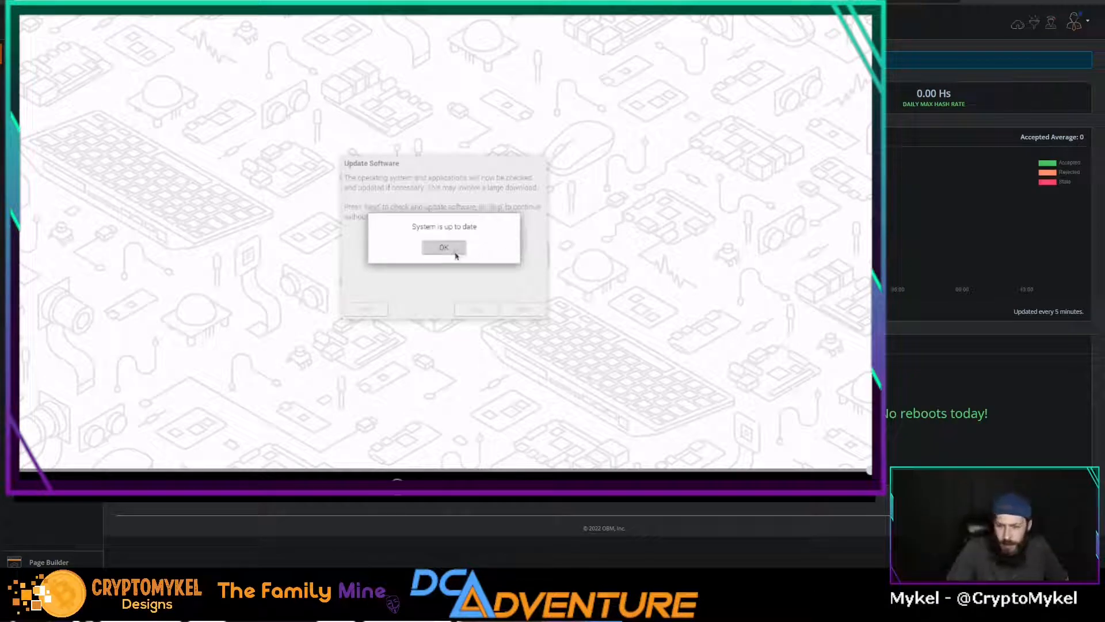
# Step: Acknowledge the system is up to date and restart the Pi to the desktop
pyautogui.click(441, 246)
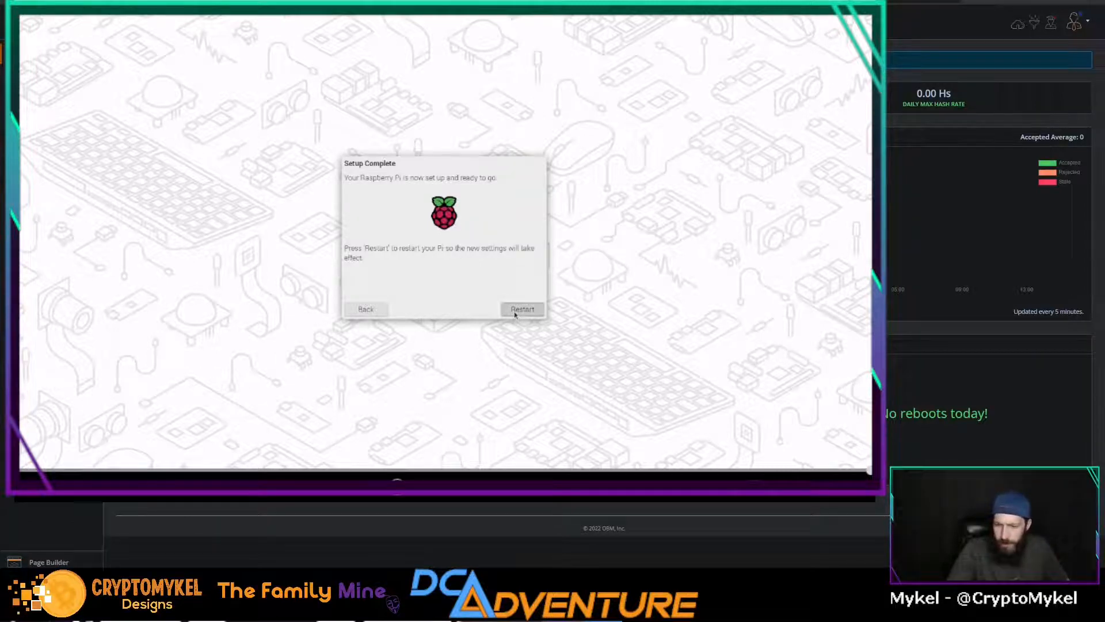
pyautogui.click(522, 309)
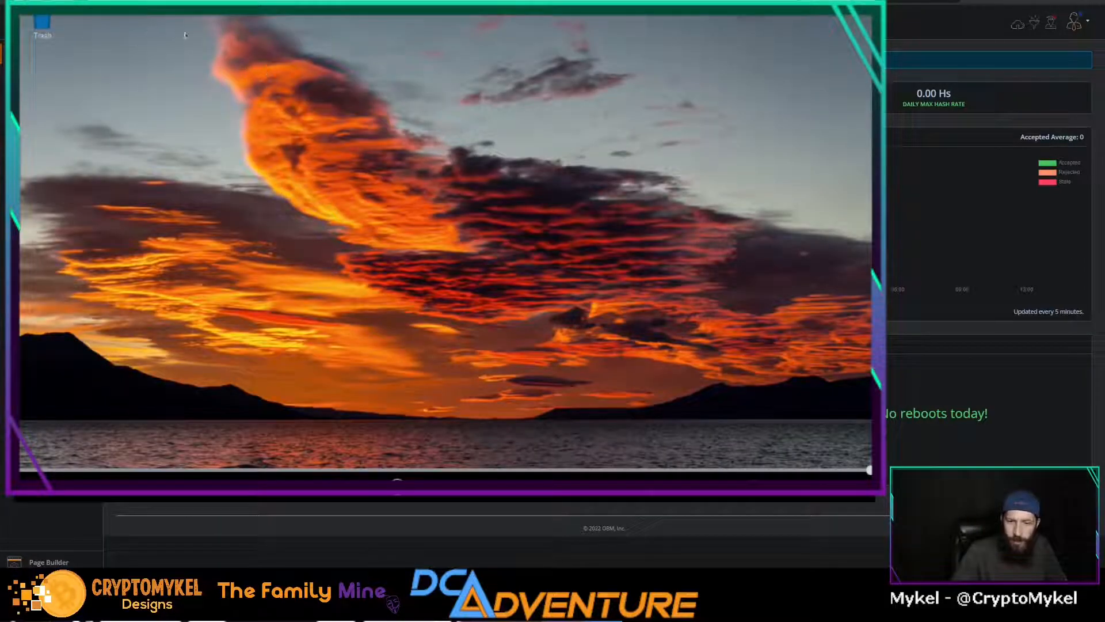
pyautogui.moveTo(430, 30)
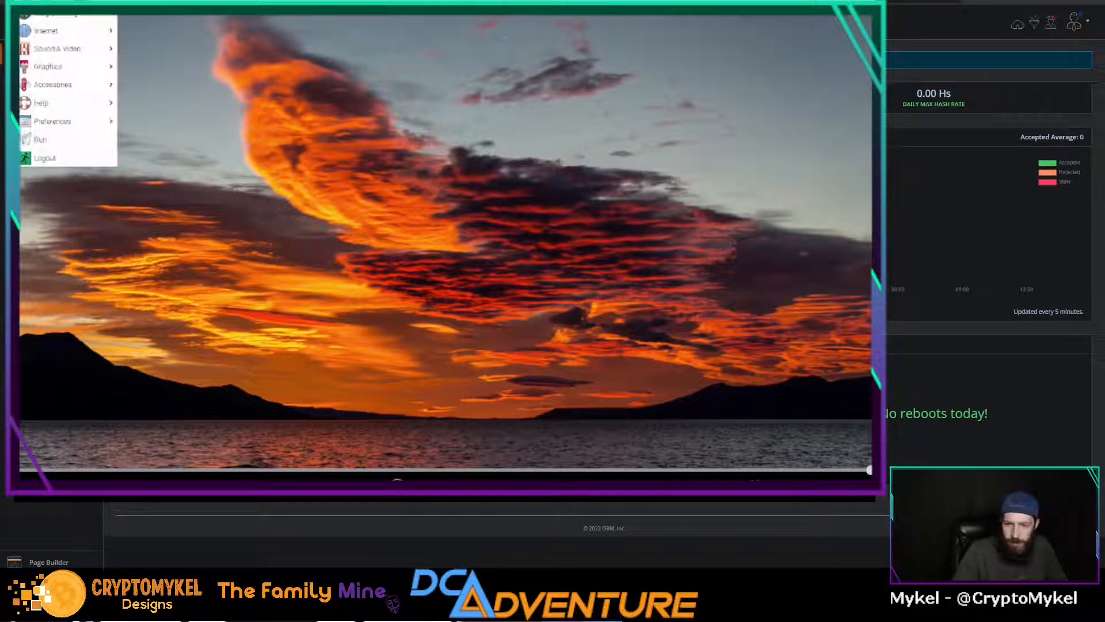
pyautogui.moveTo(53, 122)
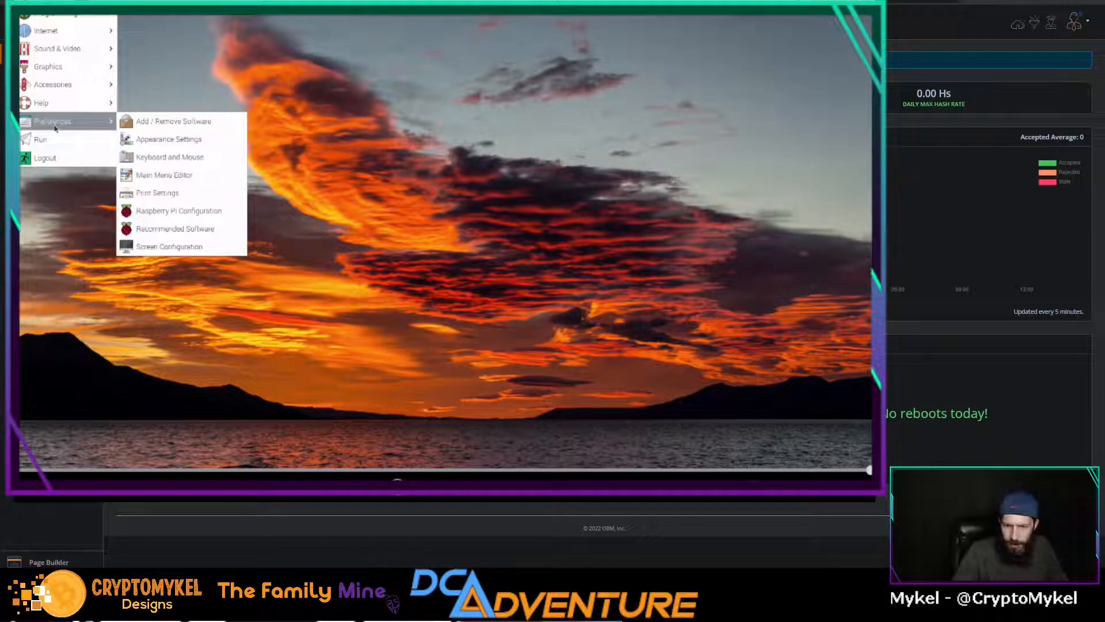
pyautogui.moveTo(167, 138)
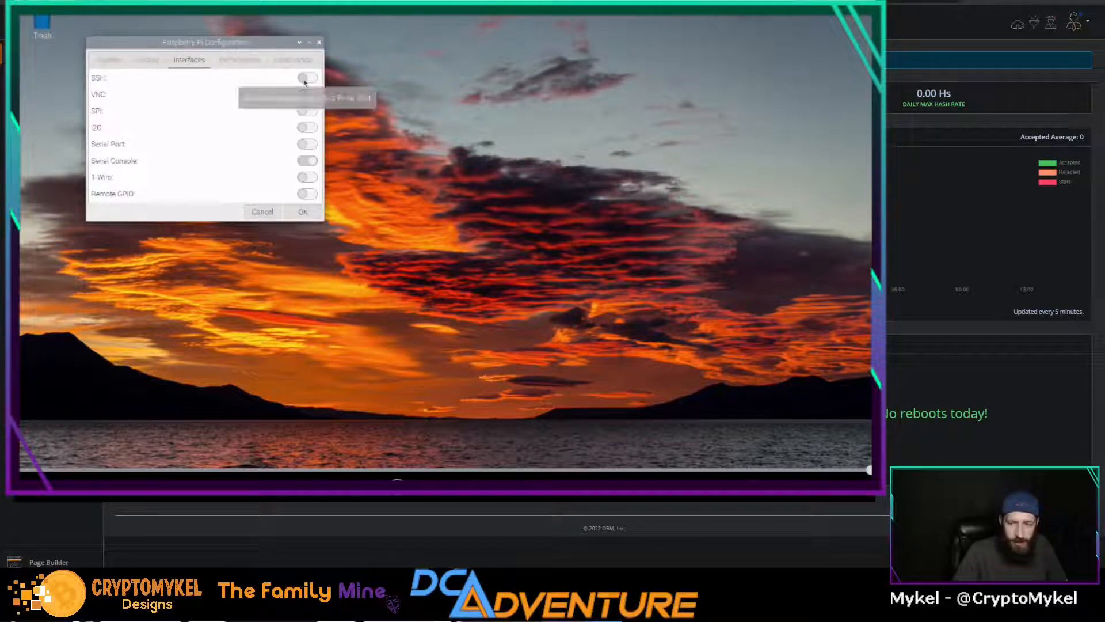
# Step: Enable SSH in the Interfaces settings and save the configuration
pyautogui.click(309, 76)
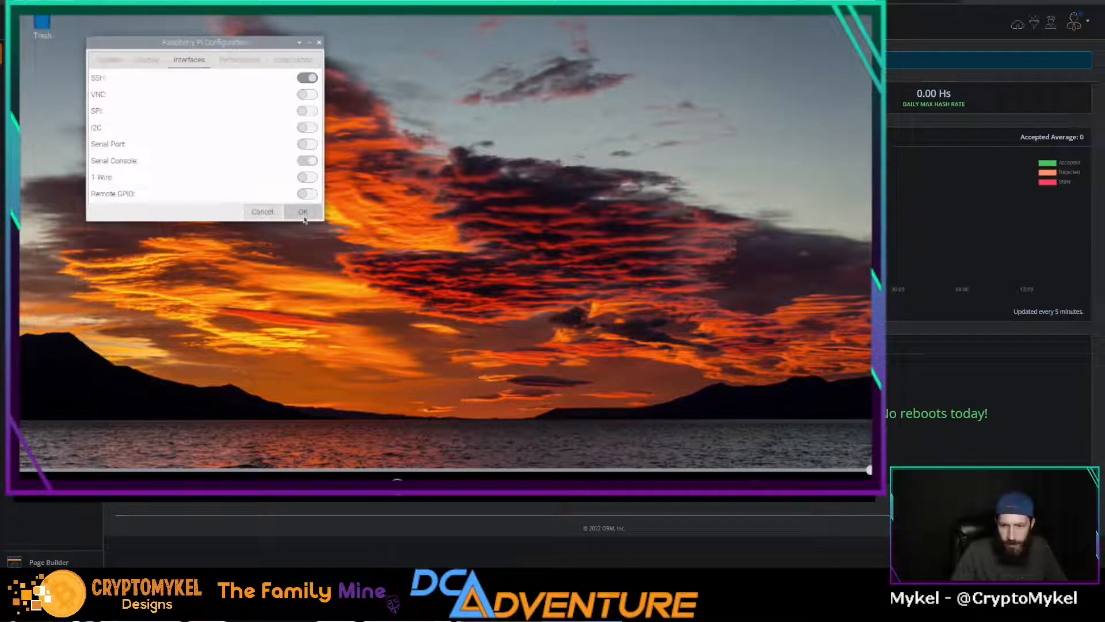
pyautogui.click(303, 212)
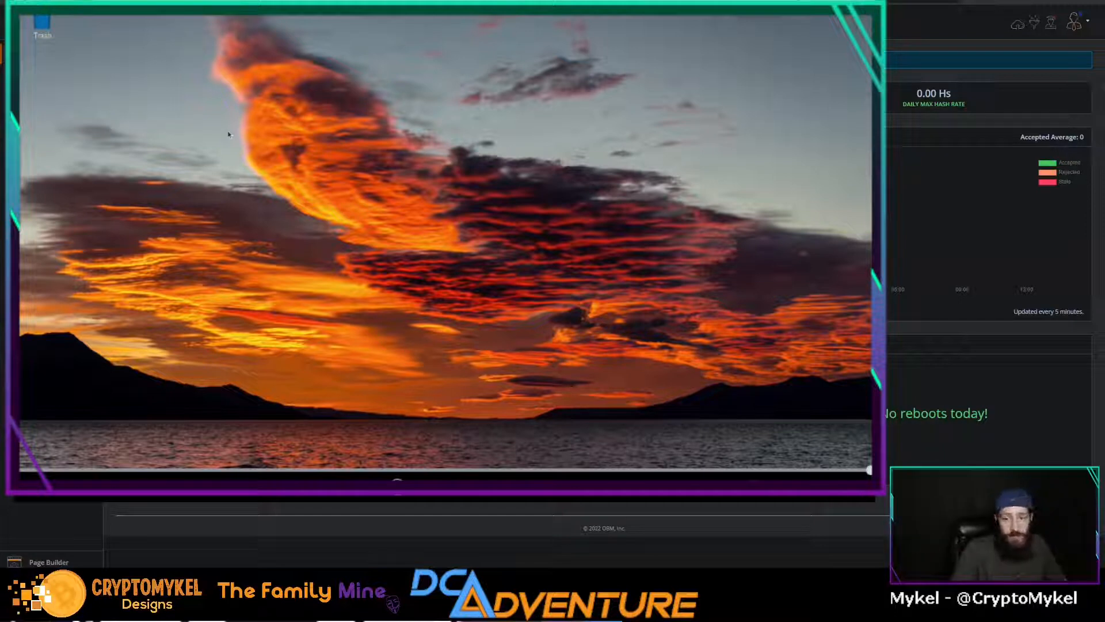
pyautogui.moveTo(421, 168)
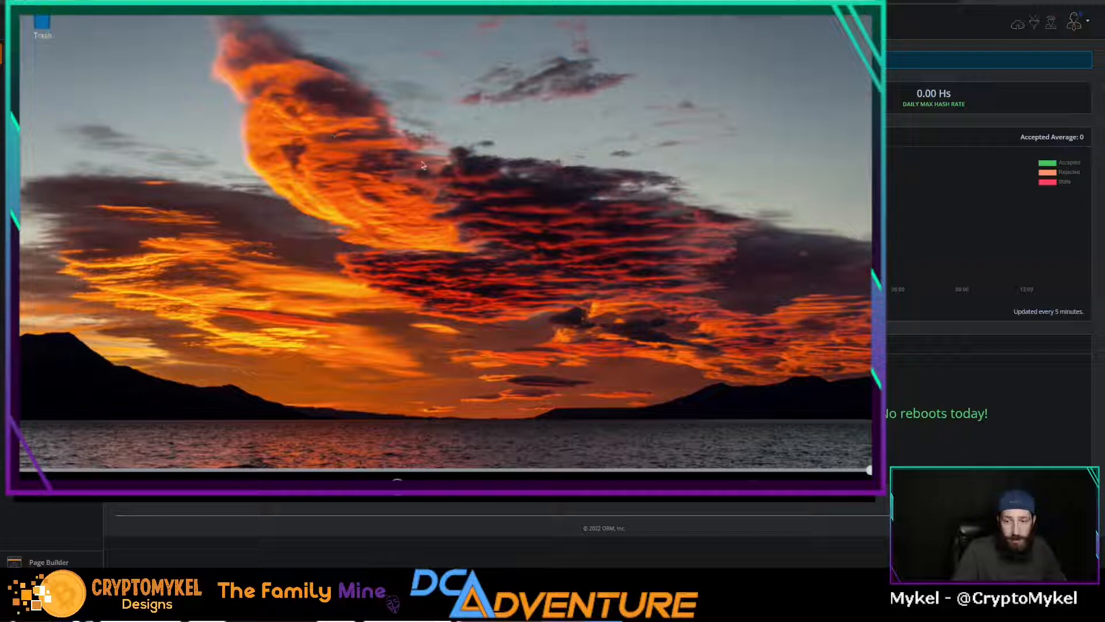
pyautogui.moveTo(465, 180)
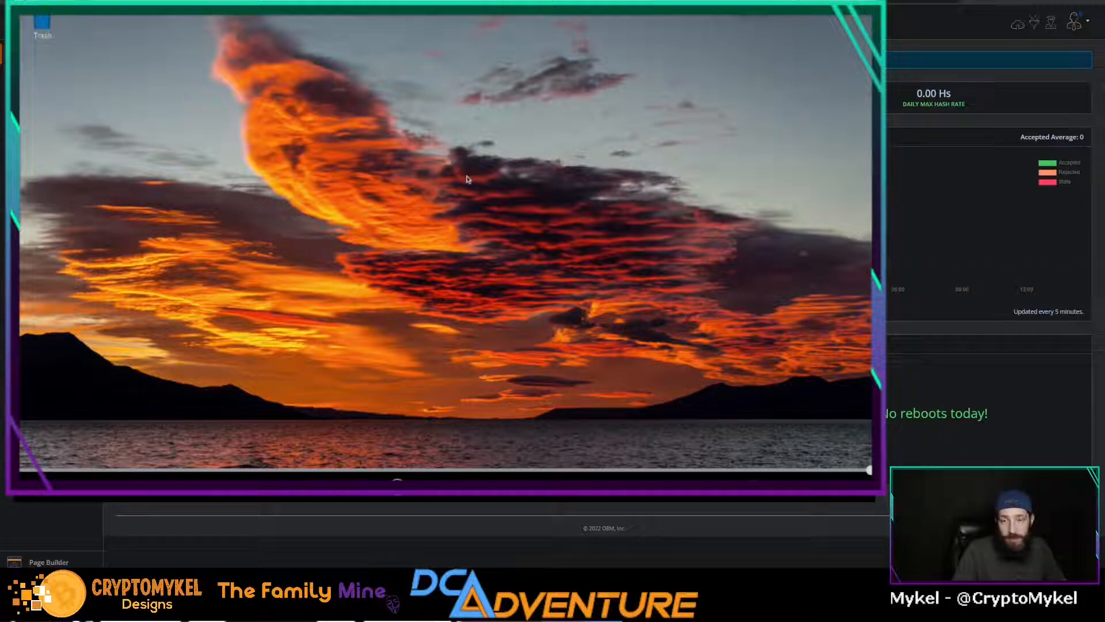
pyautogui.moveTo(454, 173)
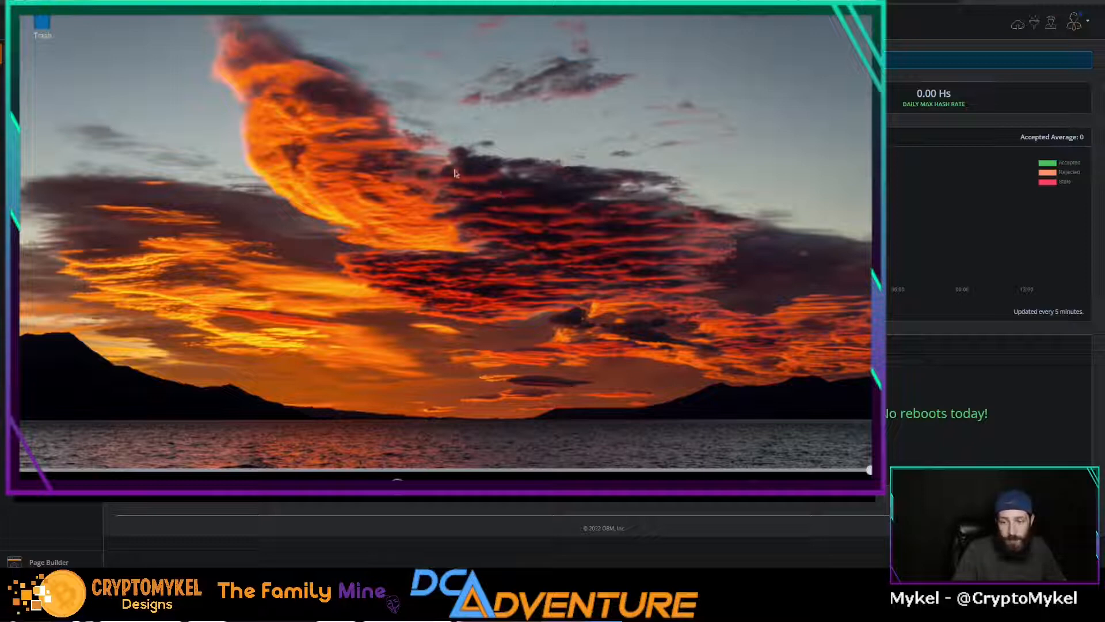
pyautogui.moveTo(400, 52)
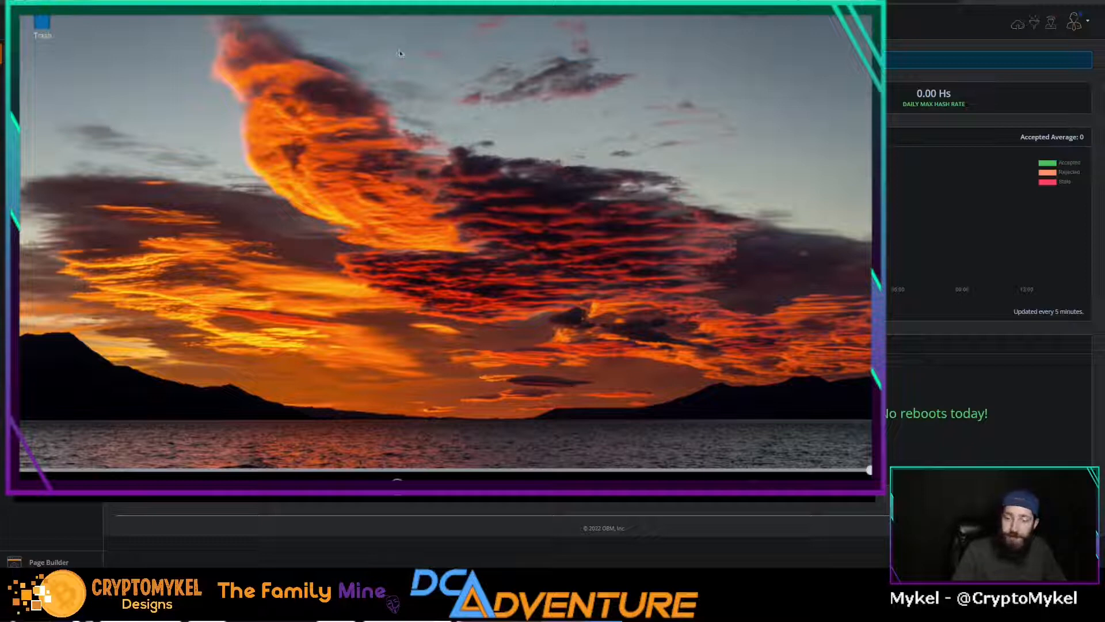
pyautogui.moveTo(385, 35)
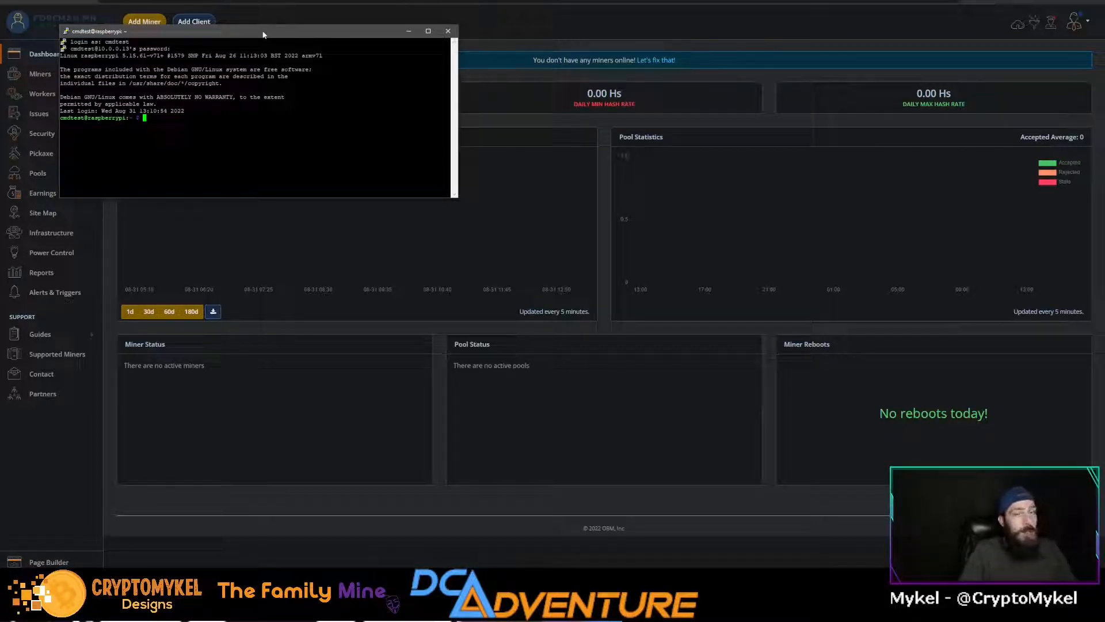
# Step: Request the Pi's network configuration with ifconfig at the SSH prompt
pyautogui.write('ifconfig')
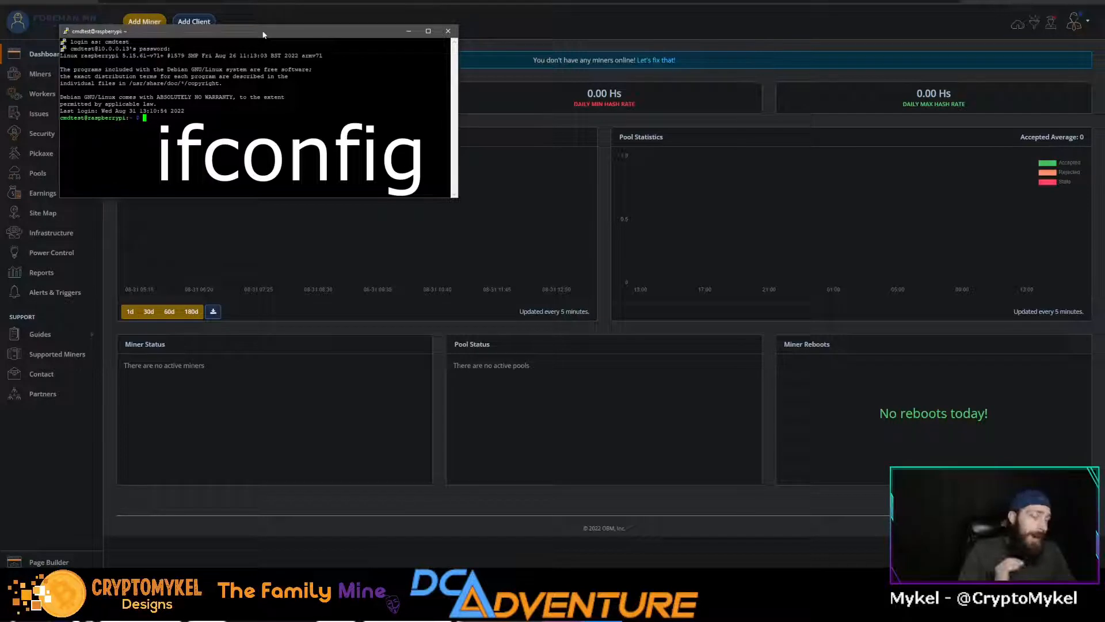
pyautogui.write('if')
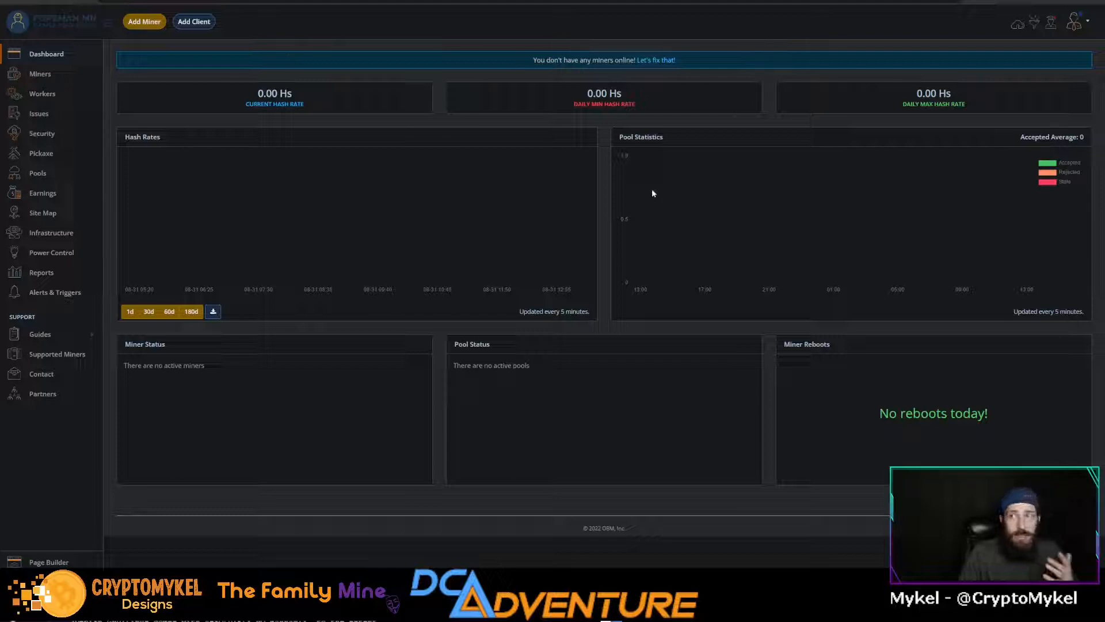
pyautogui.moveTo(536, 113)
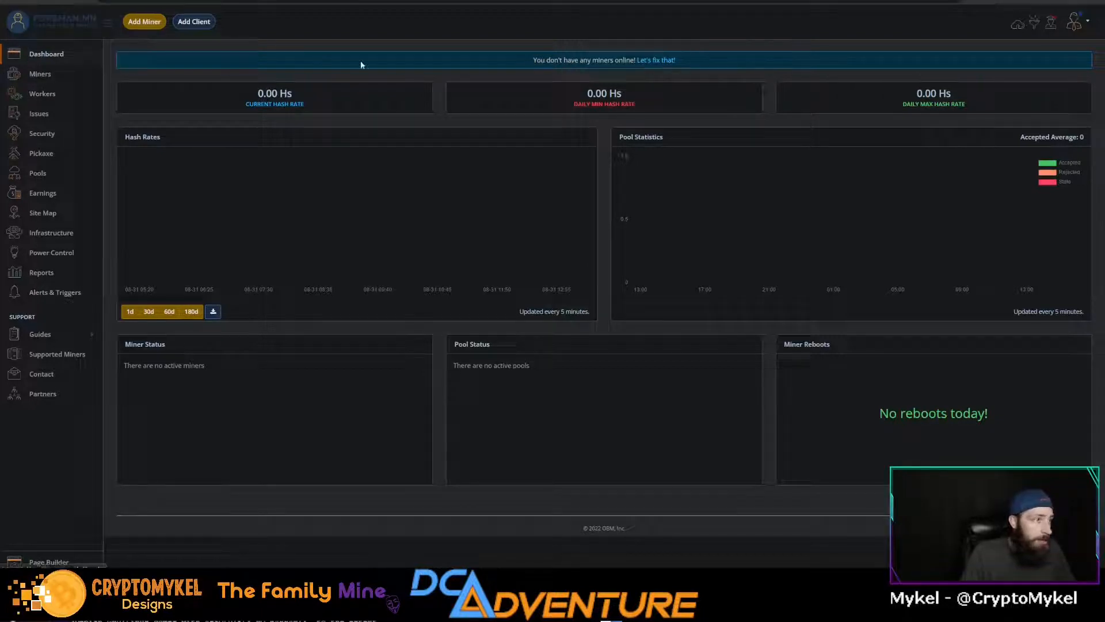
pyautogui.moveTo(182, 152)
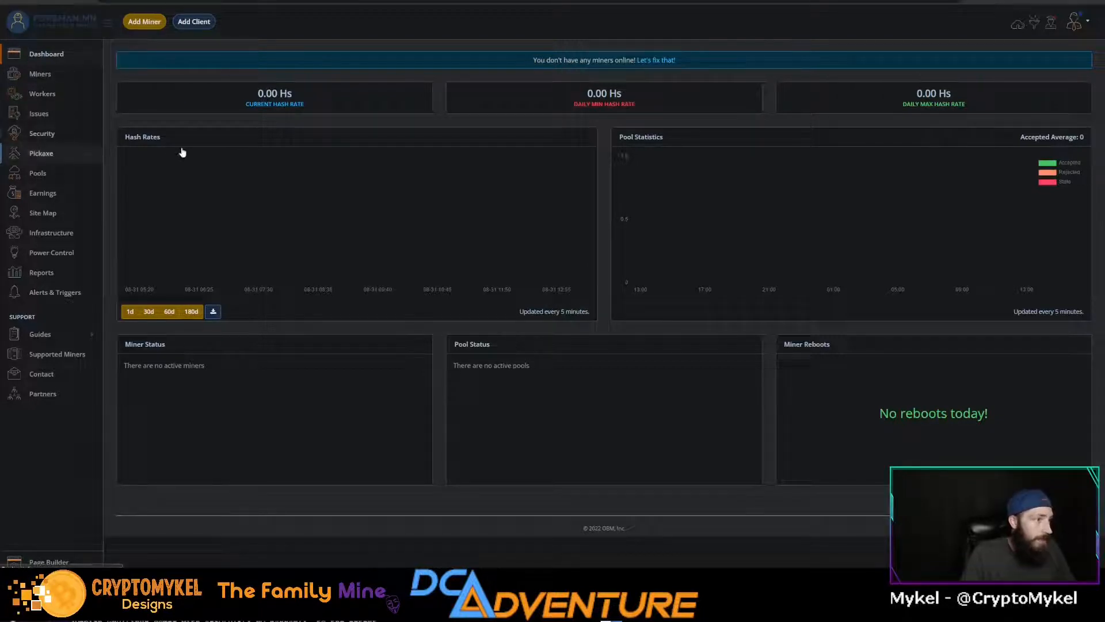
# Step: Go to the Pickaxe section and begin the Get Started setup for a first pickaxe
pyautogui.click(42, 153)
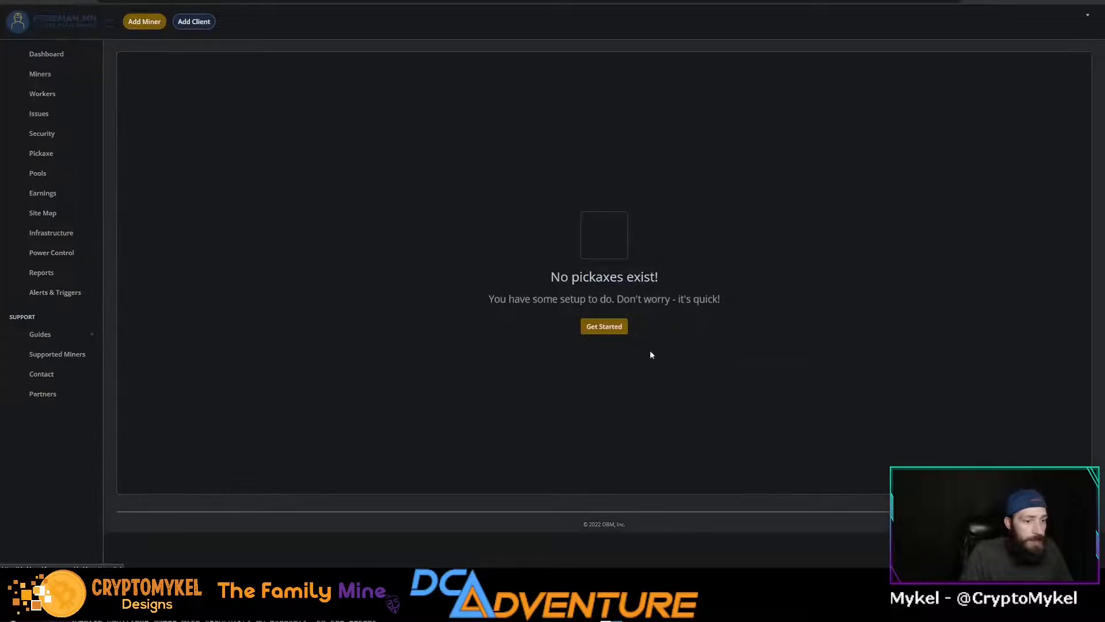
pyautogui.click(603, 327)
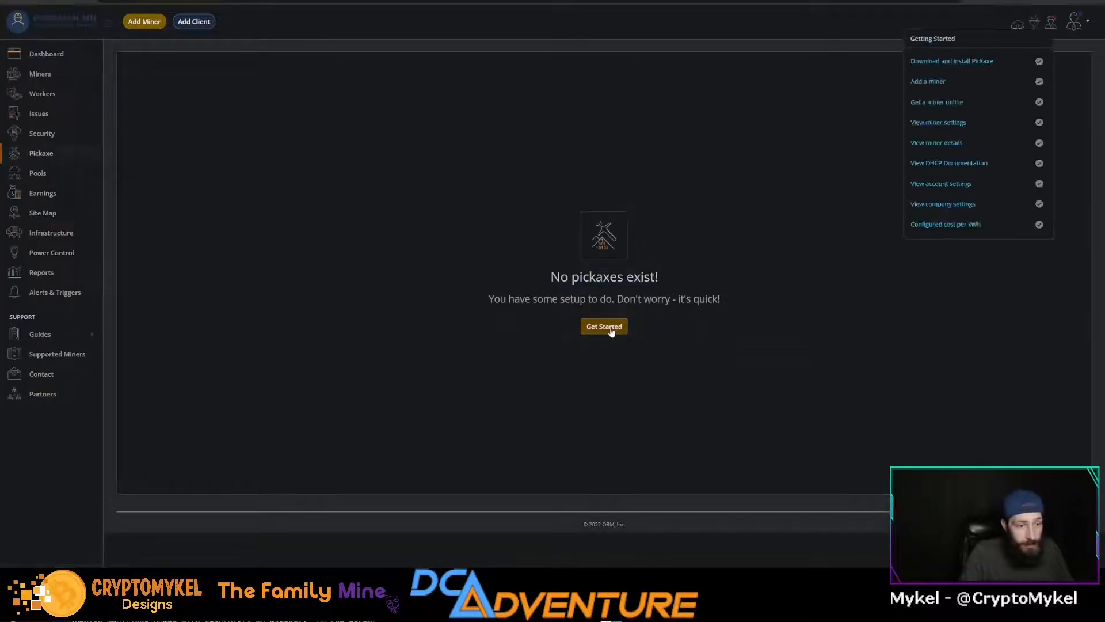
pyautogui.moveTo(946, 64)
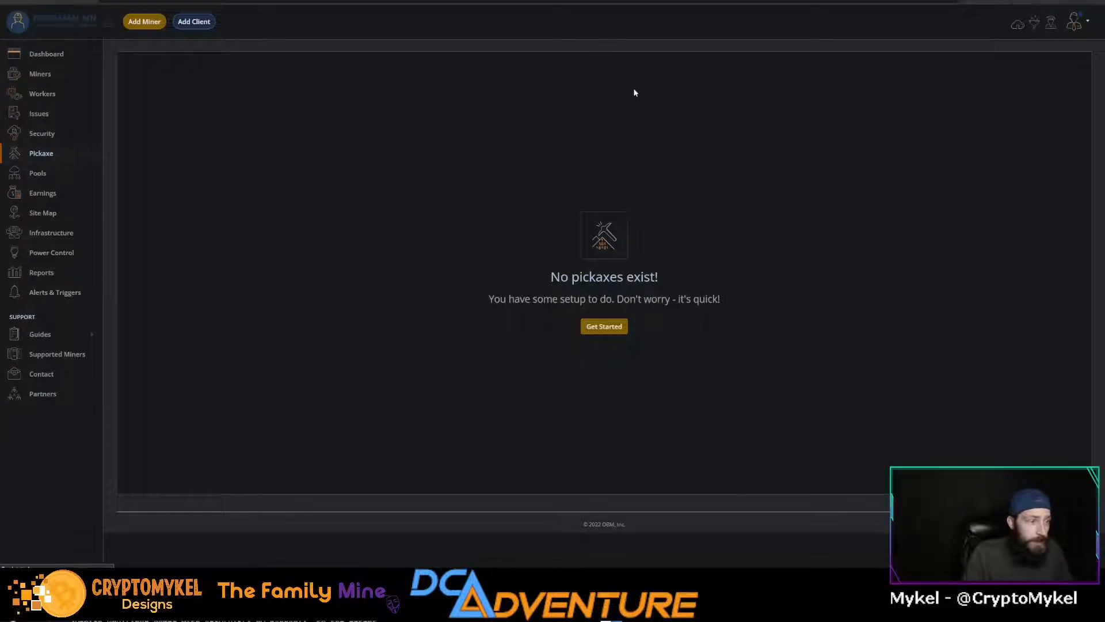
# Step: Bring up the Installing Pickaxe guide with its hardware requirements and install options
pyautogui.click(603, 326)
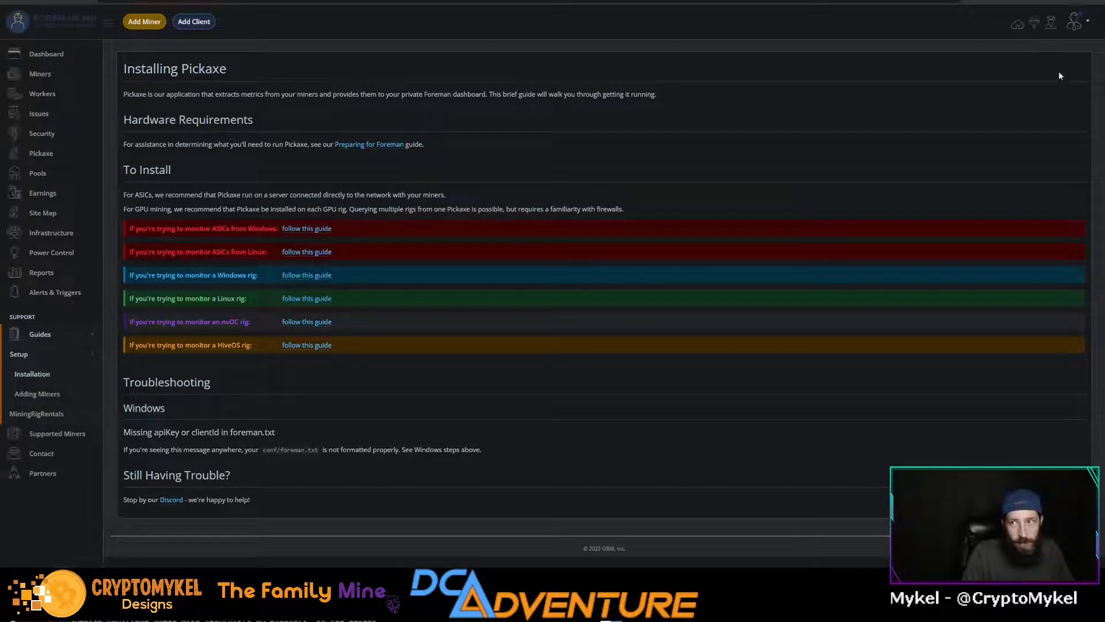
pyautogui.moveTo(276, 229)
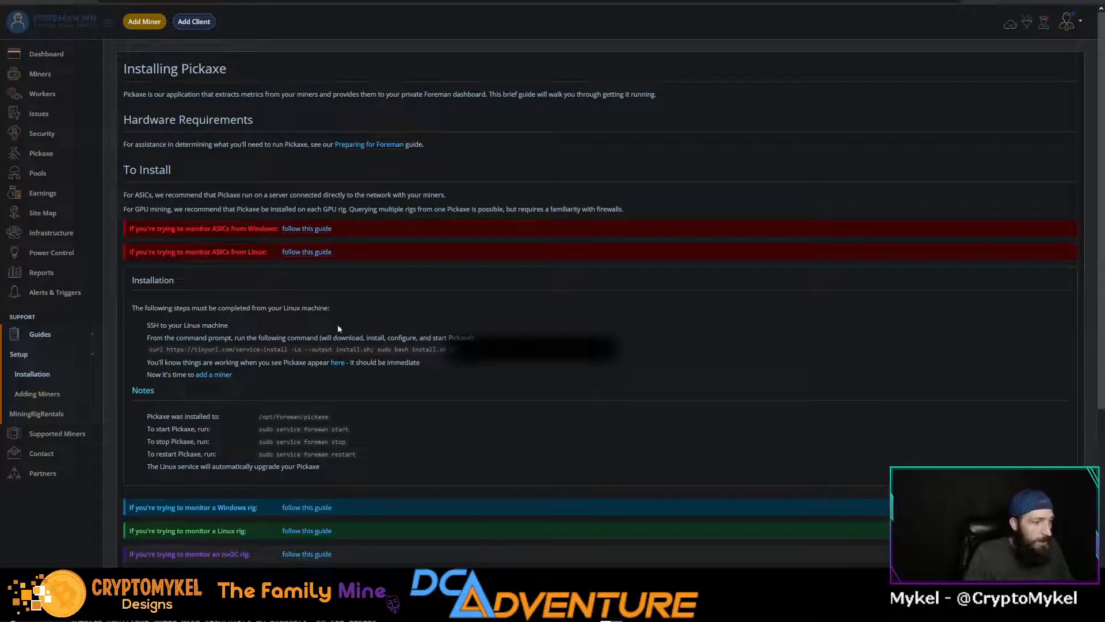
pyautogui.moveTo(138, 325)
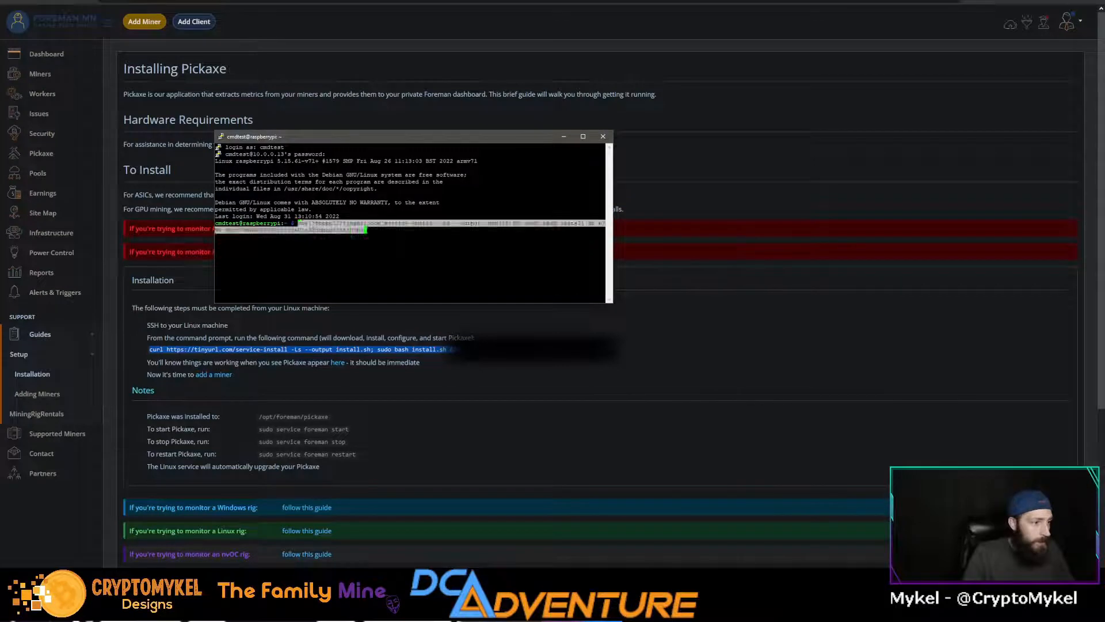
# Step: Run the curl service-install script on the Pi to create and enable the Foreman service
pyautogui.write('curl https://tinyurl.com/service-install -Ls --output install.sh; sudo bash install.sh 67')
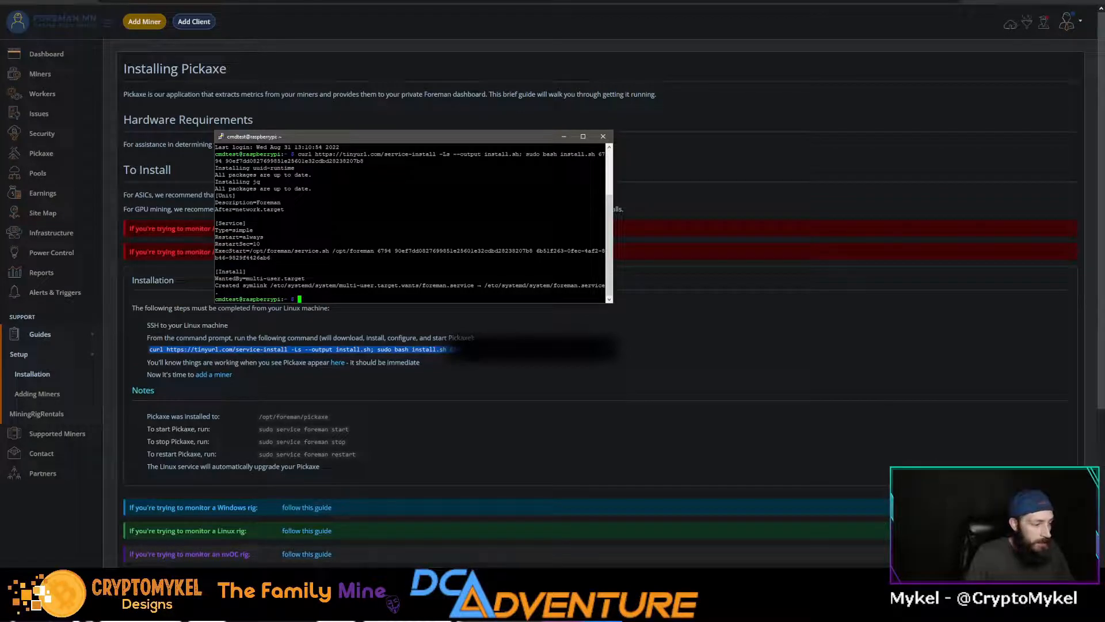
pyautogui.moveTo(355, 465)
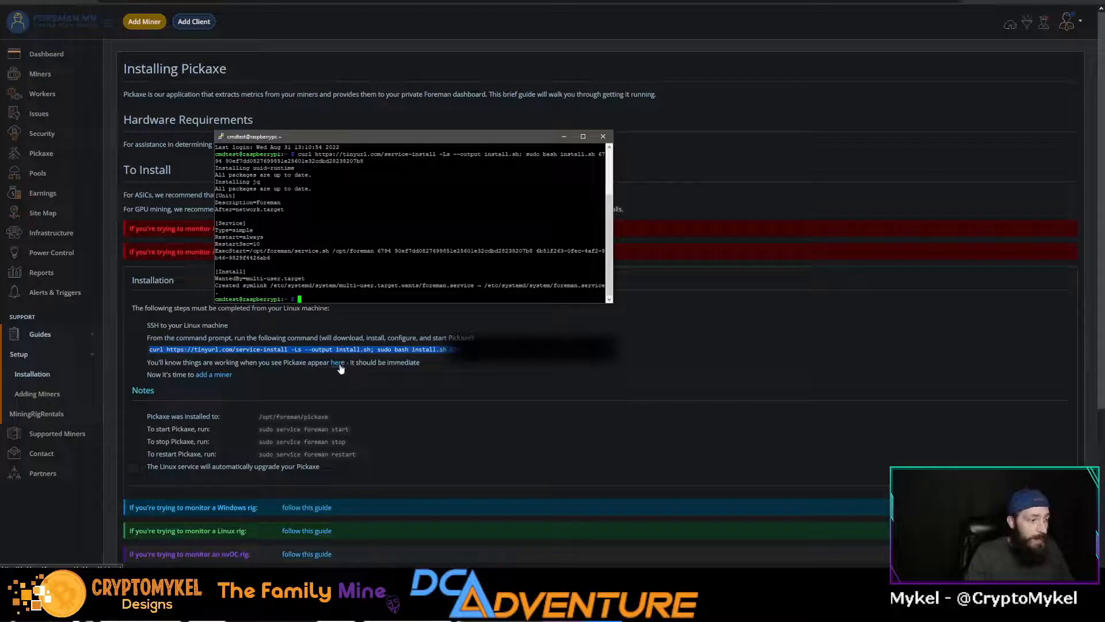
pyautogui.moveTo(412, 375)
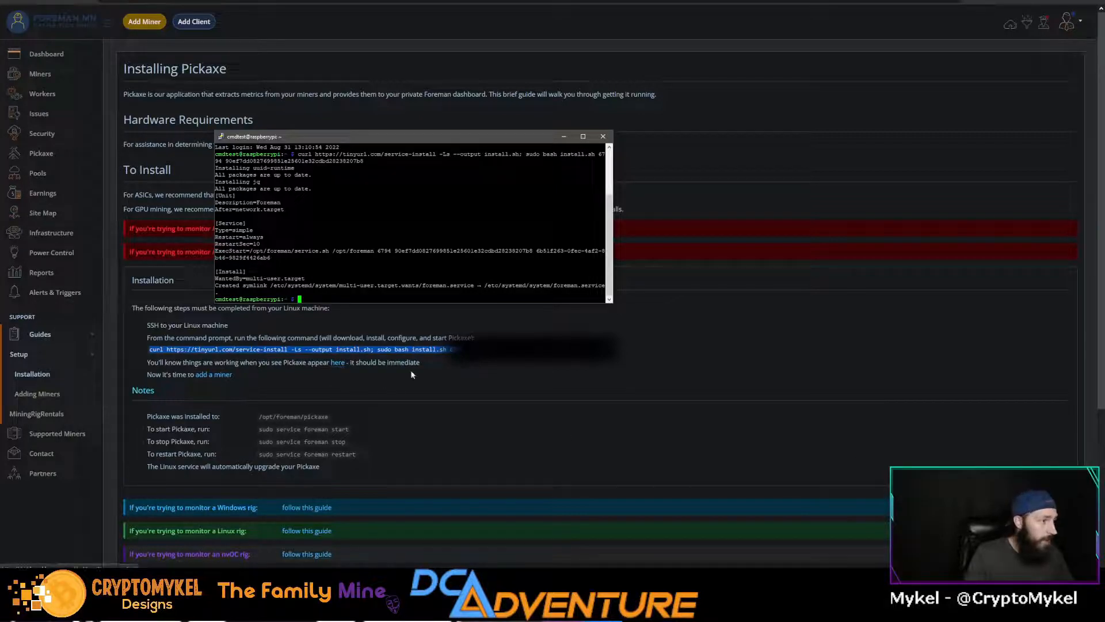
pyautogui.moveTo(431, 362)
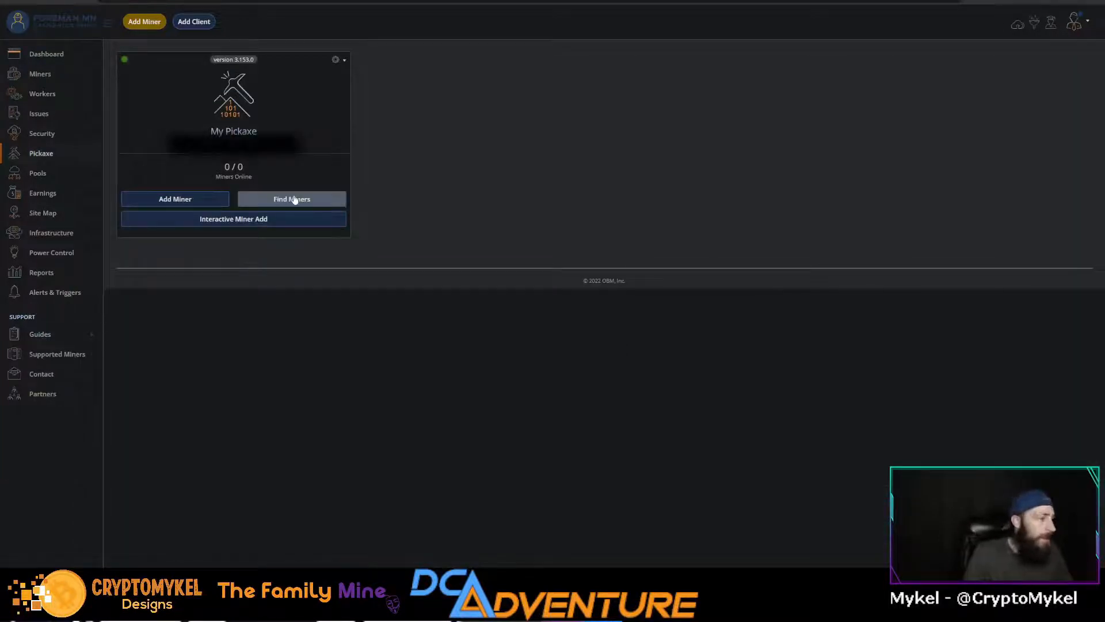
pyautogui.moveTo(373, 277)
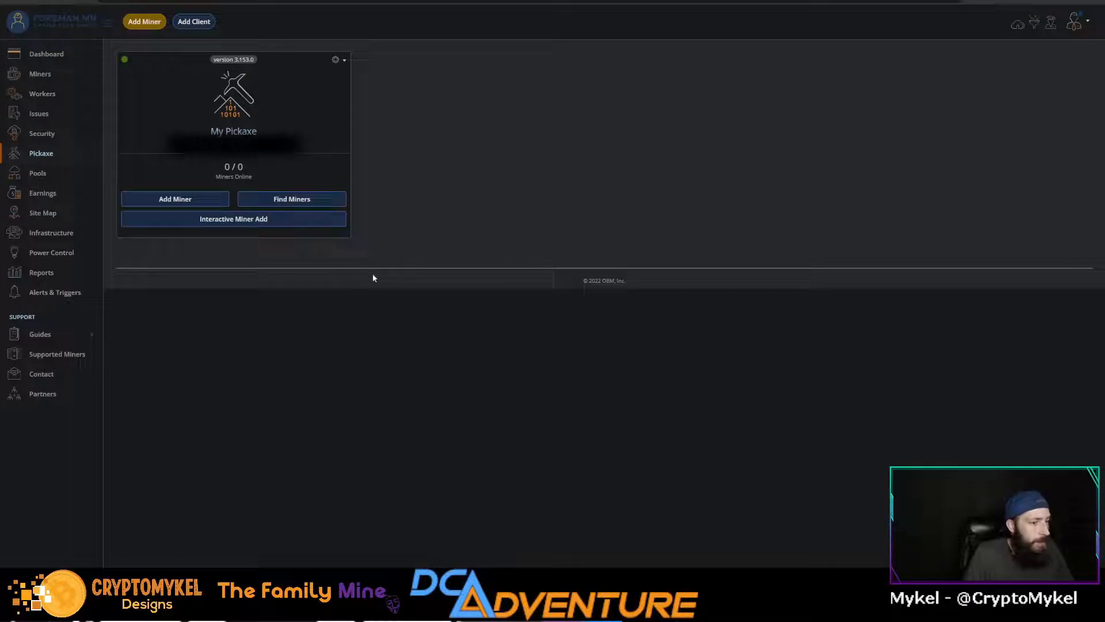
pyautogui.moveTo(370, 289)
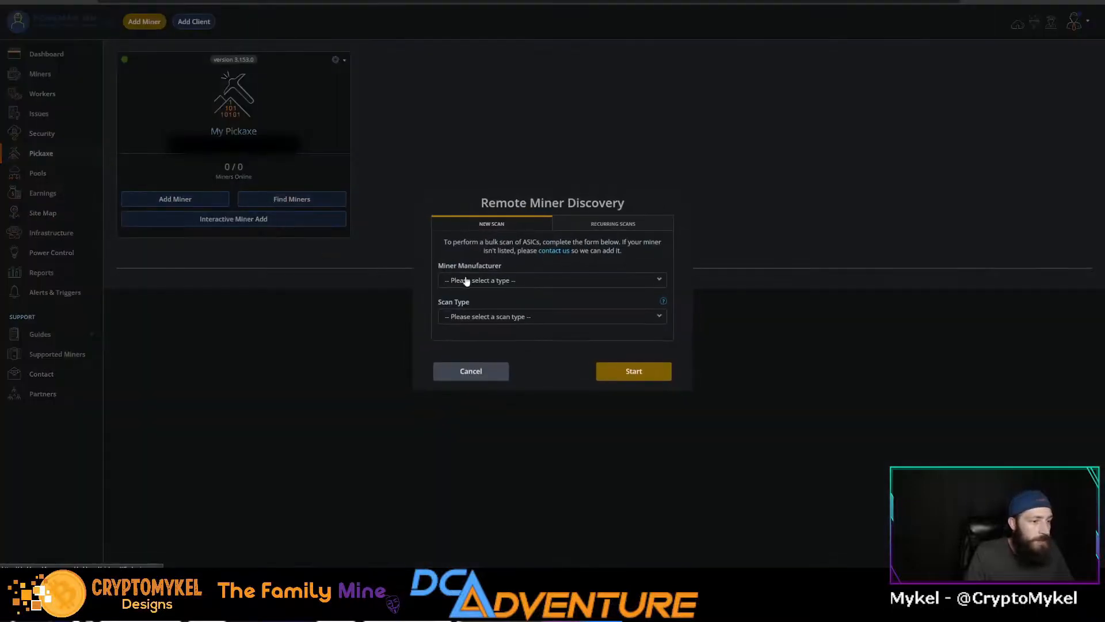
# Step: Choose Goldshell as the manufacturer and the simple find-miners scan
pyautogui.click(552, 280)
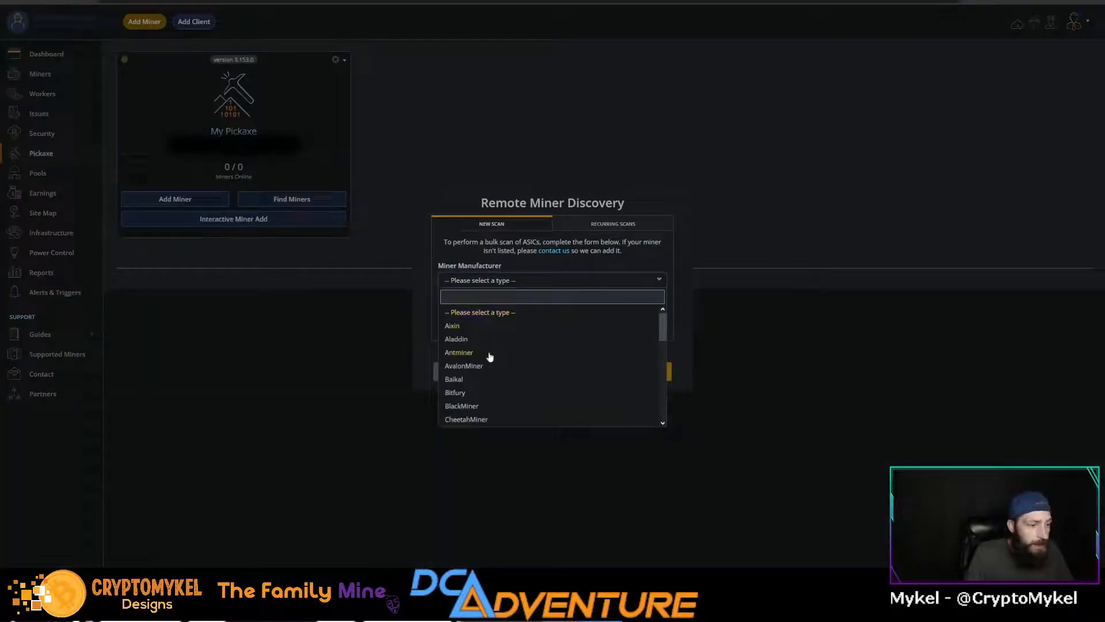
pyautogui.scroll(-3)
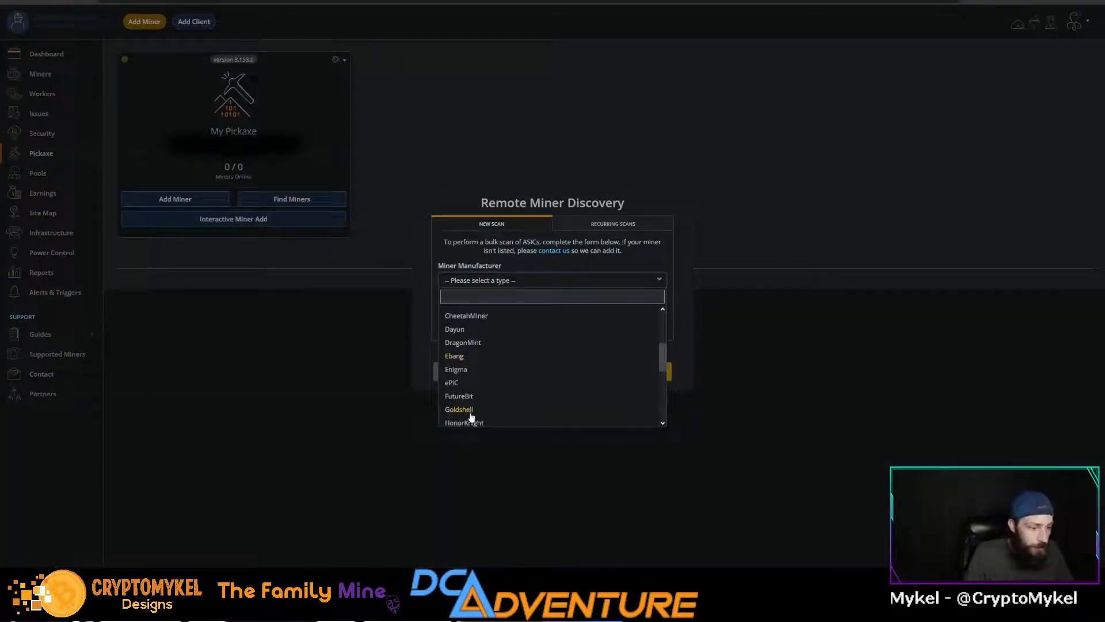
pyautogui.click(458, 410)
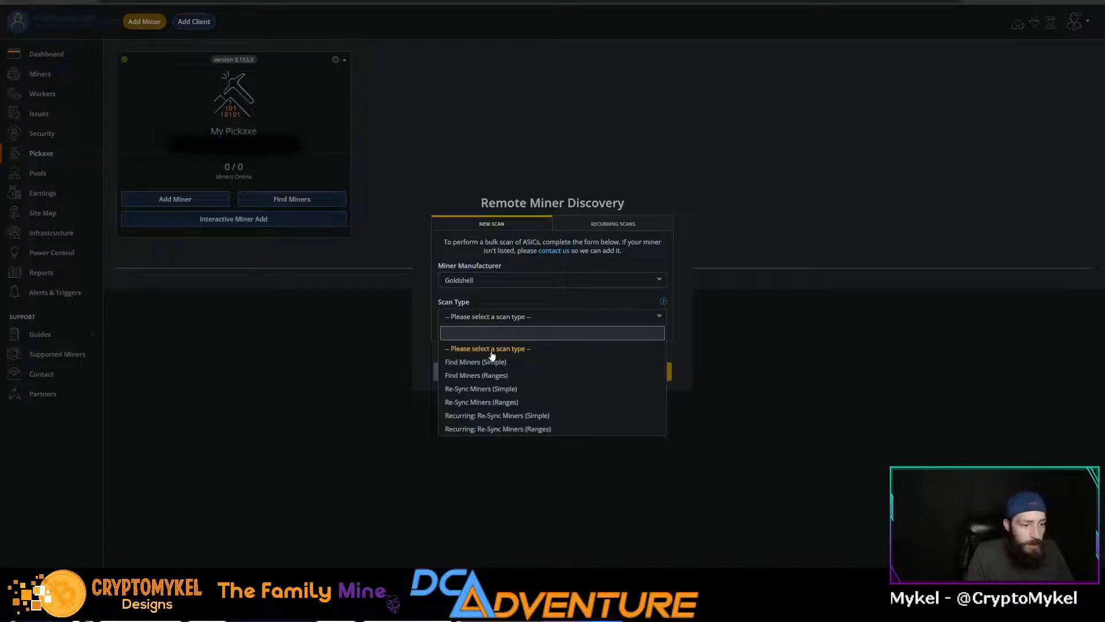
pyautogui.moveTo(497, 368)
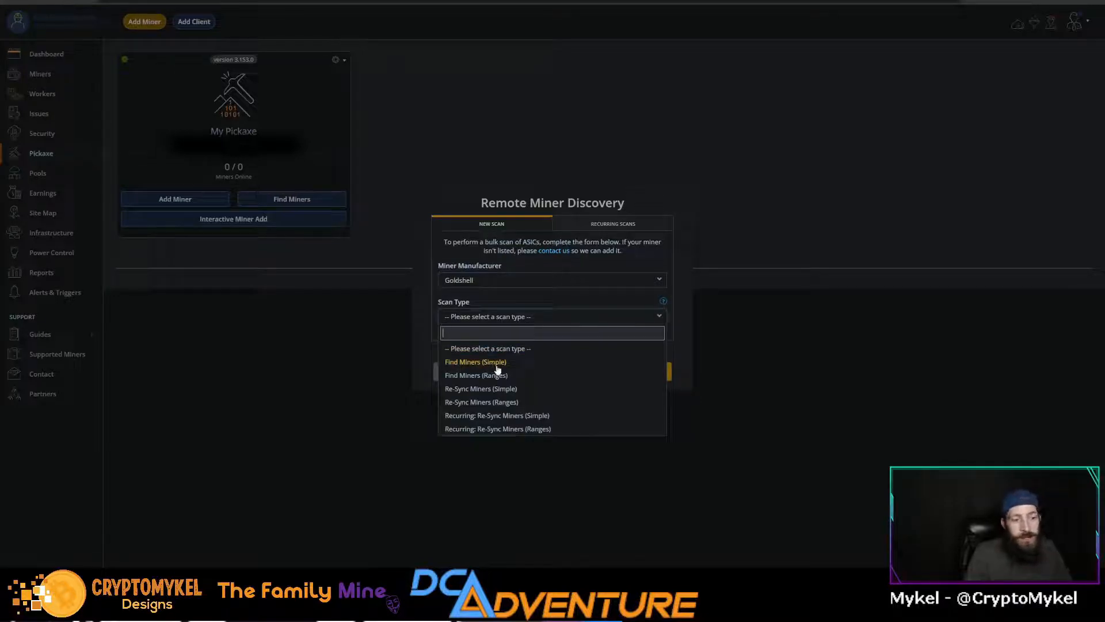
pyautogui.click(475, 361)
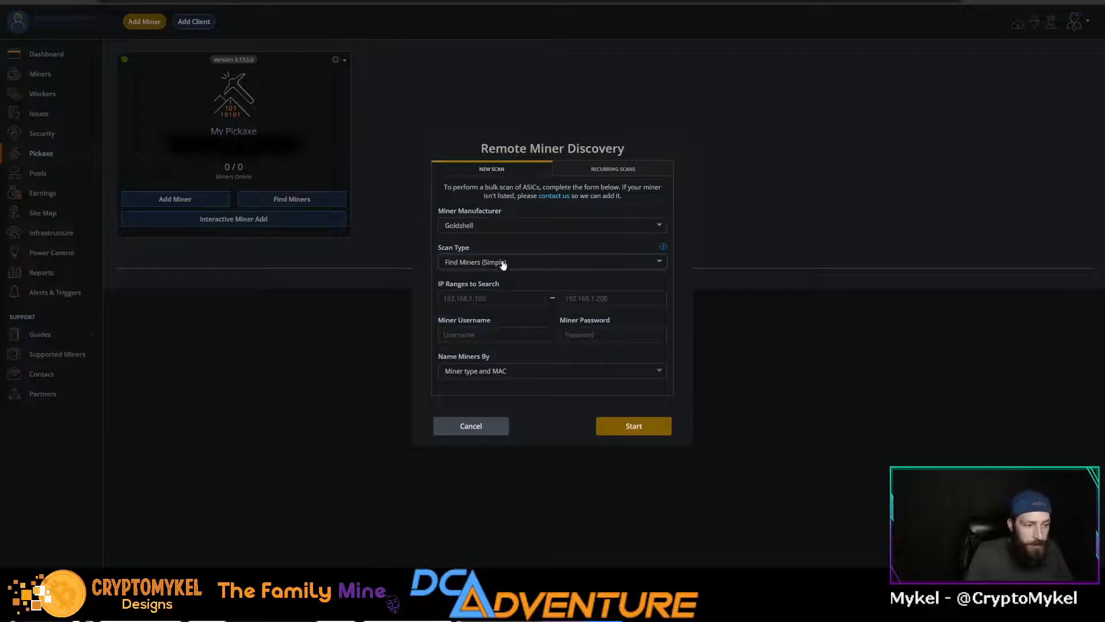
# Step: Enter the IP range 10.0.0.2 to 10.0.0.20 to search
pyautogui.click(491, 299)
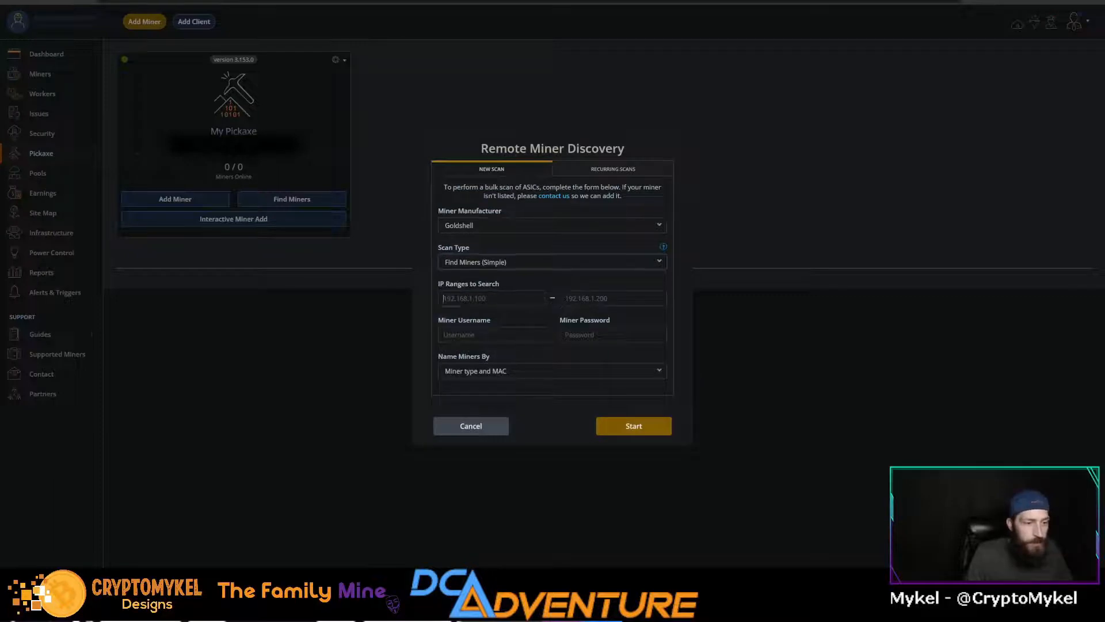
pyautogui.write('10.0.0.2')
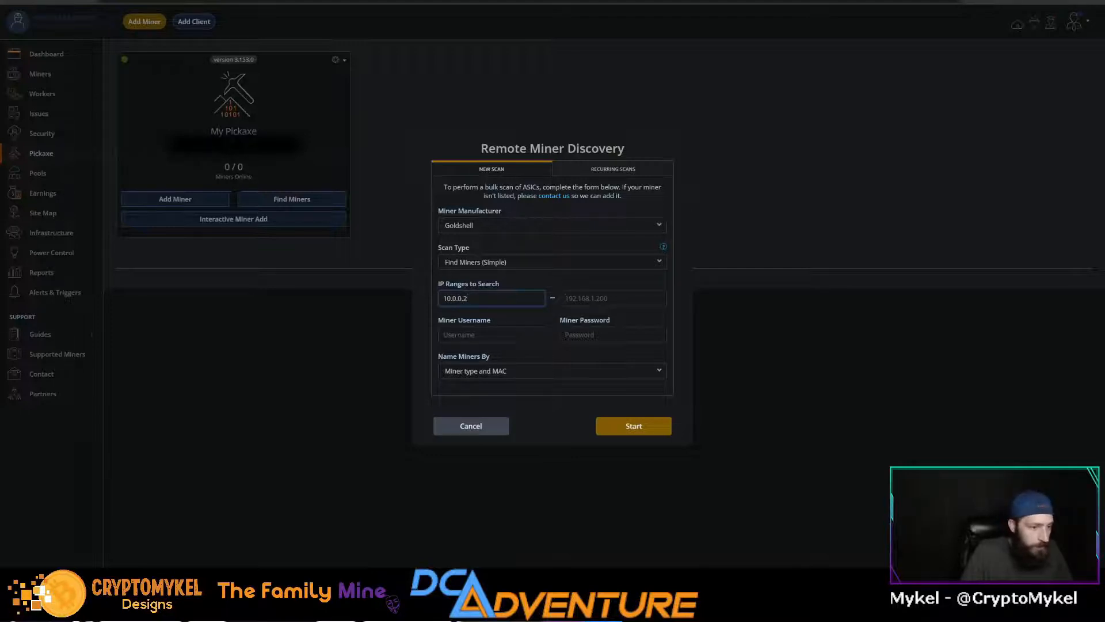
pyautogui.write('10.0.0')
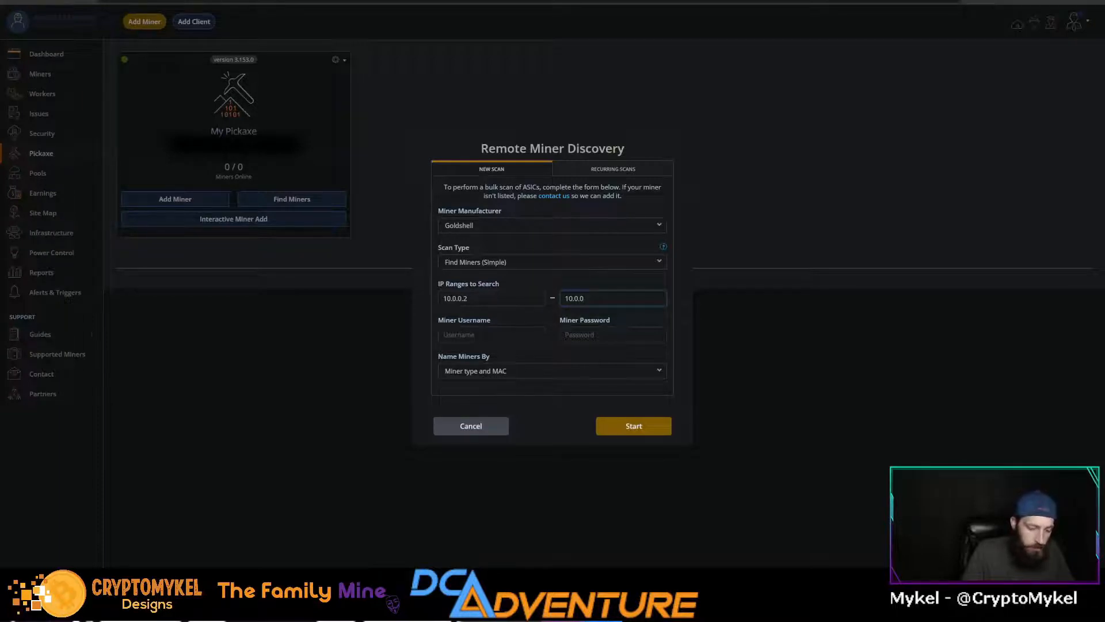
pyautogui.write('20')
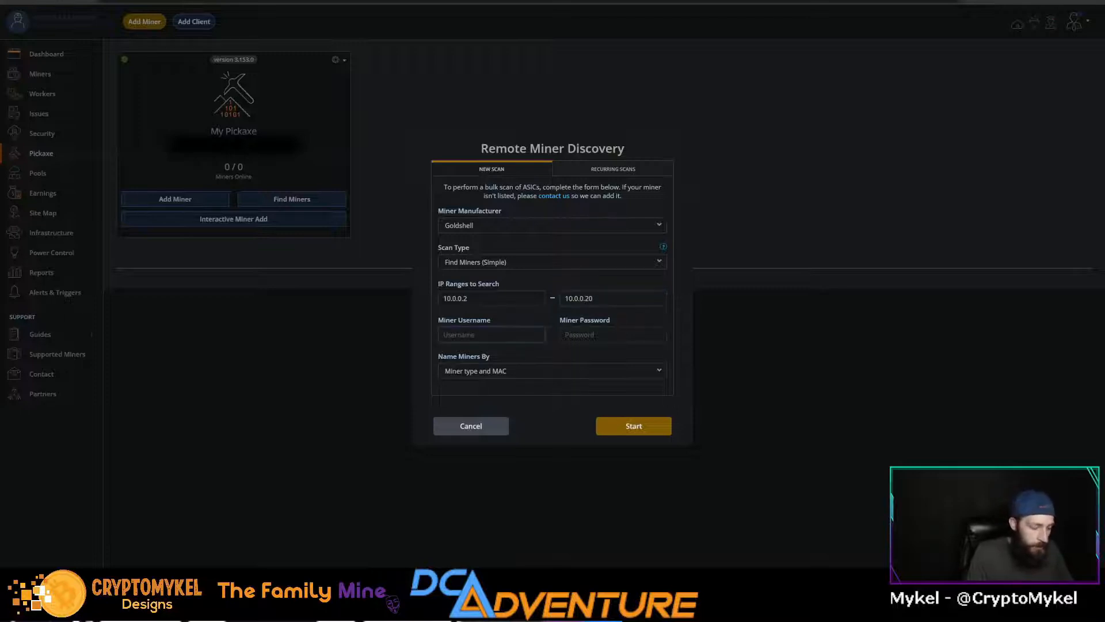
# Step: Supply username admin with its password and name found miners by type and IP
pyautogui.write('admin')
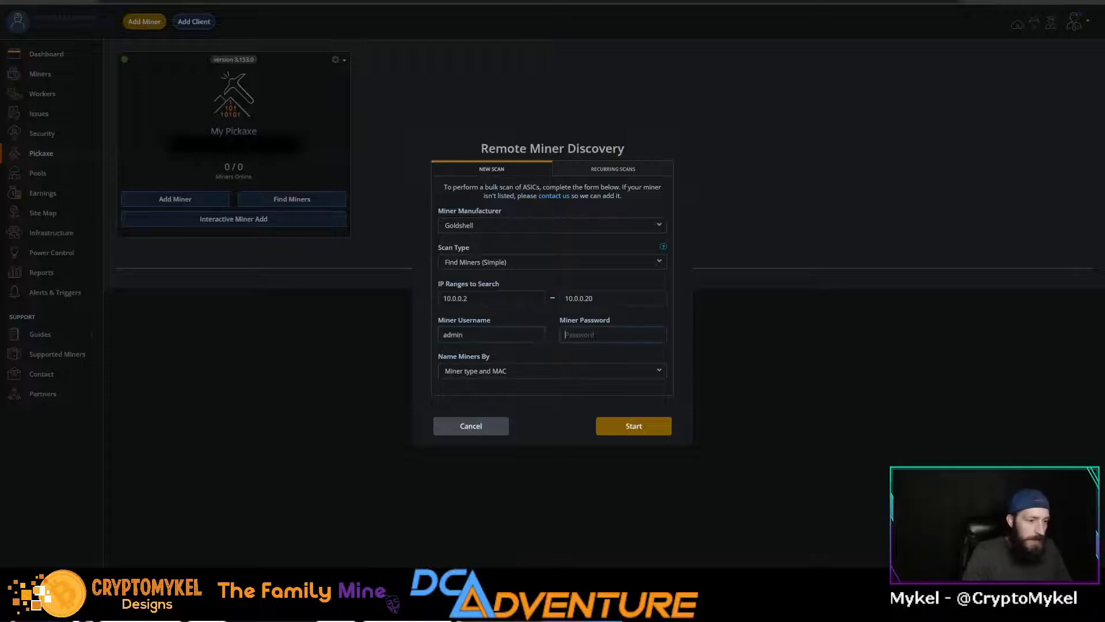
pyautogui.click(612, 333)
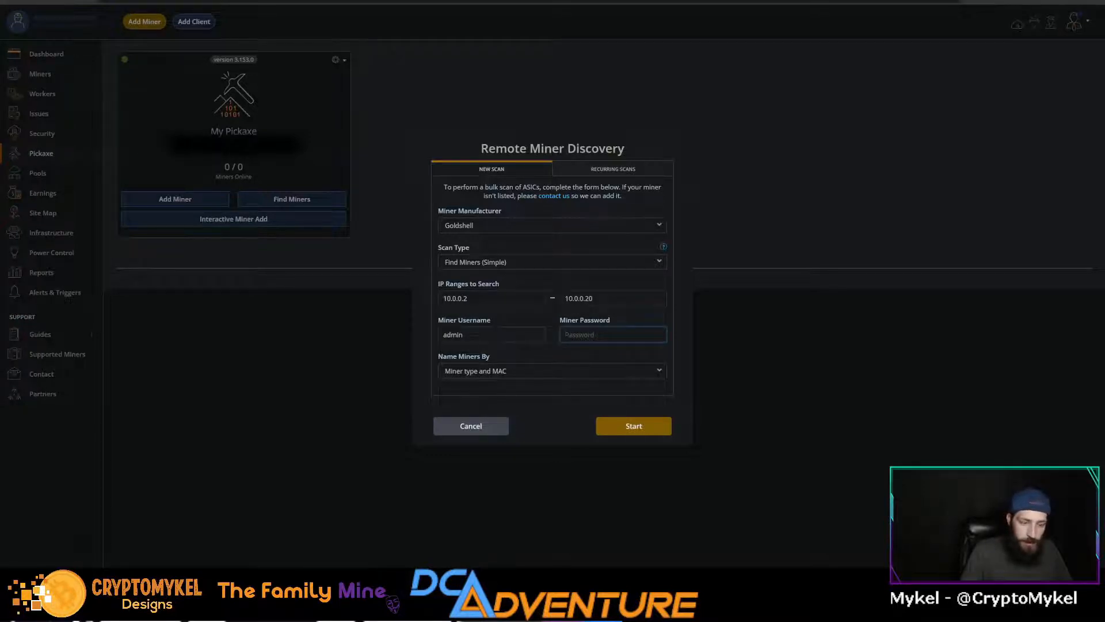
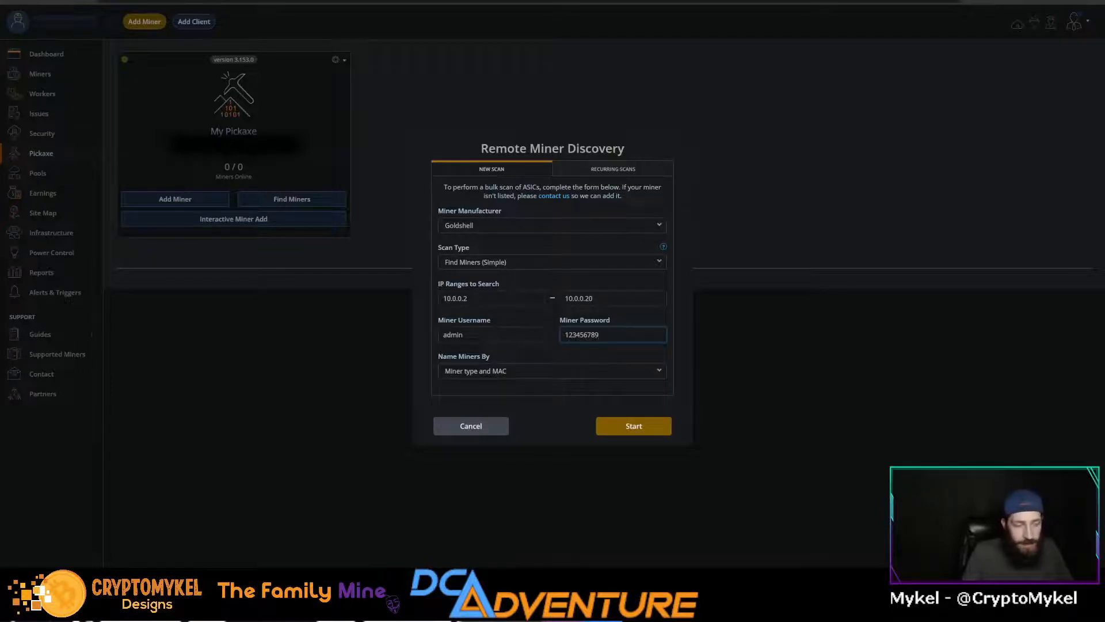
pyautogui.moveTo(539, 378)
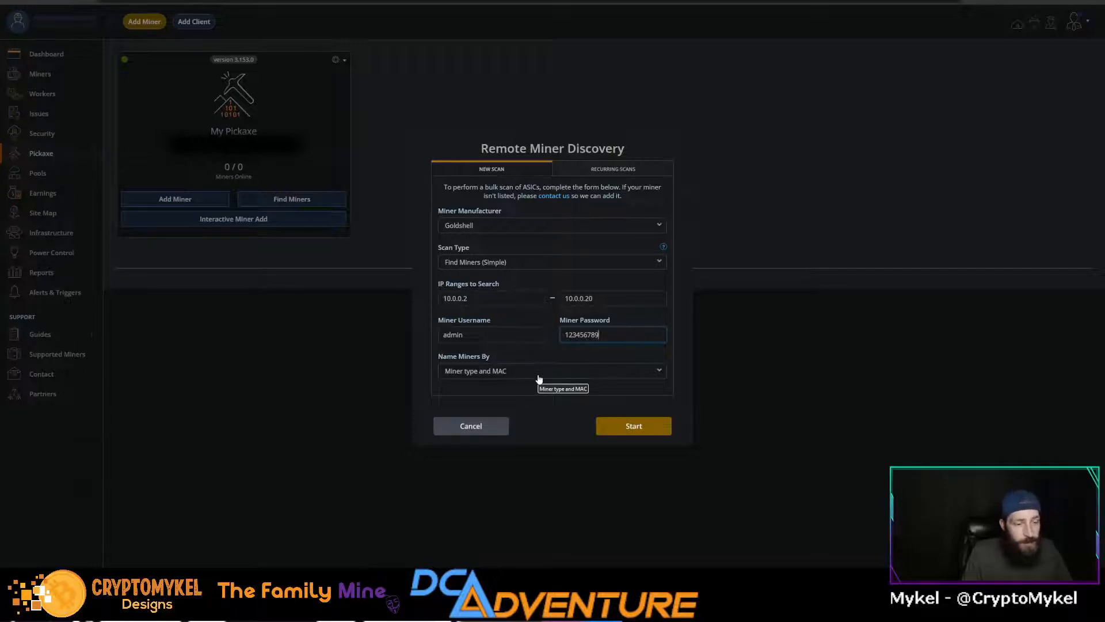
pyautogui.click(551, 371)
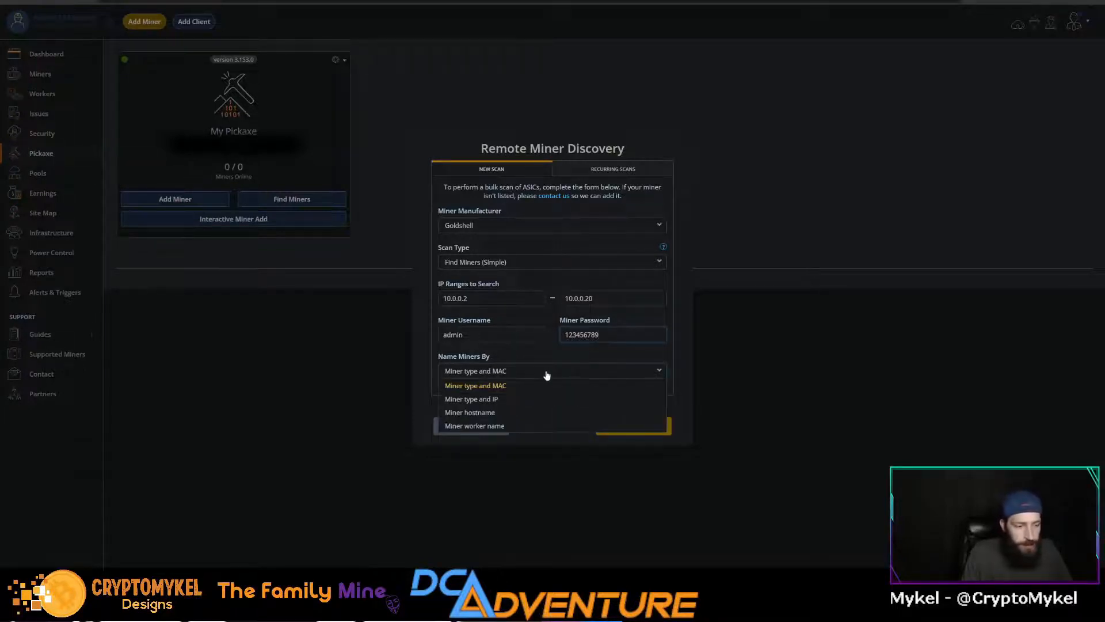
pyautogui.click(472, 398)
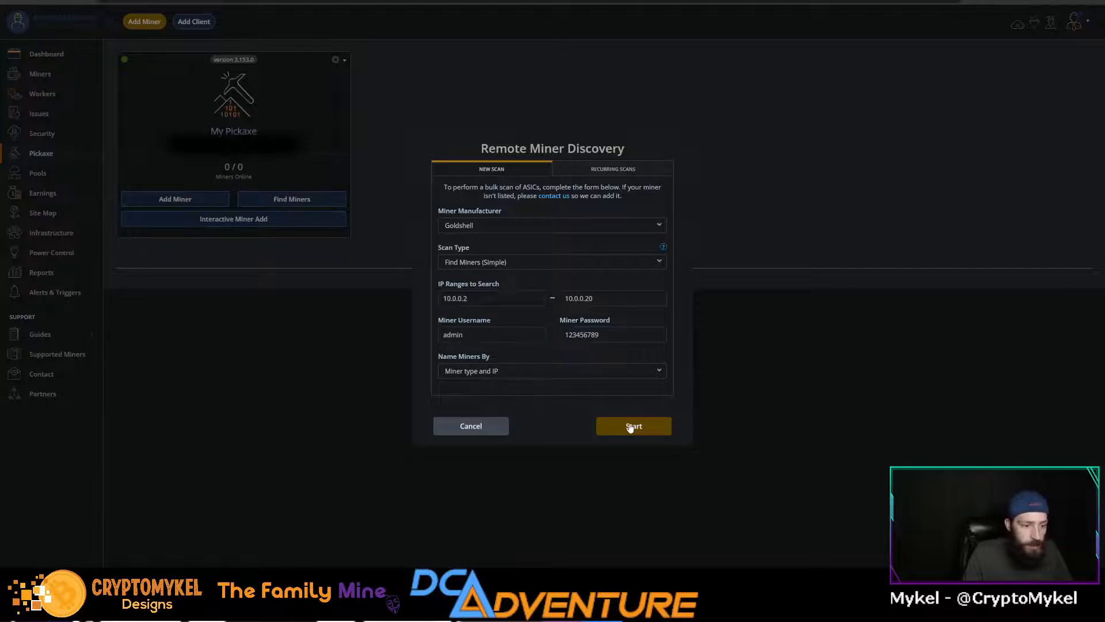
# Step: Scan the range and save the one Goldshell CK-BOX miner discovered
pyautogui.click(633, 426)
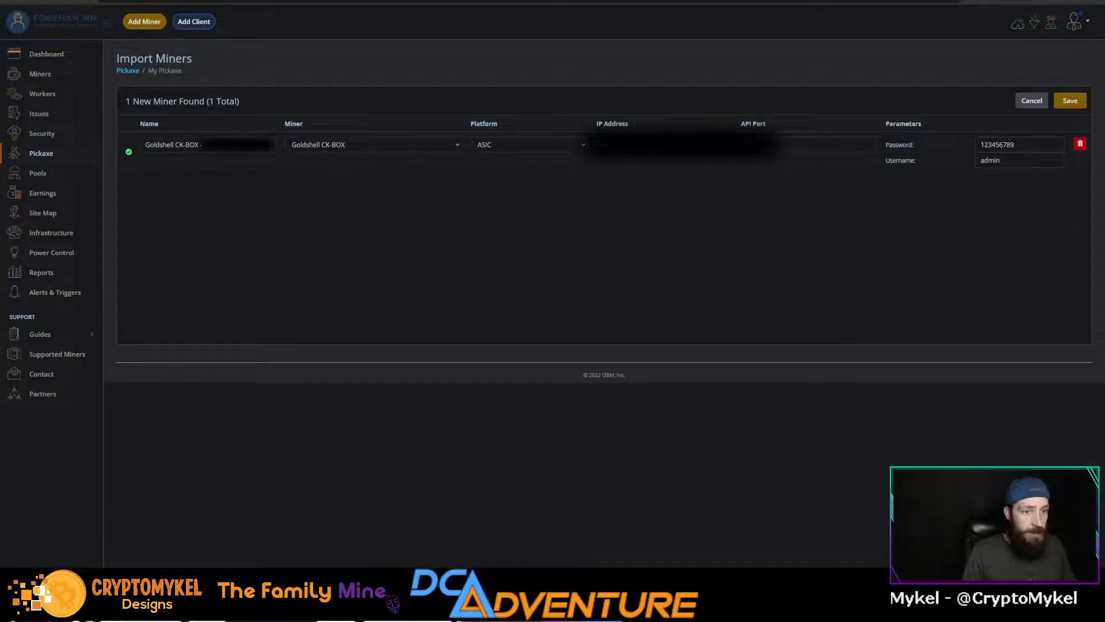
pyautogui.moveTo(741, 161)
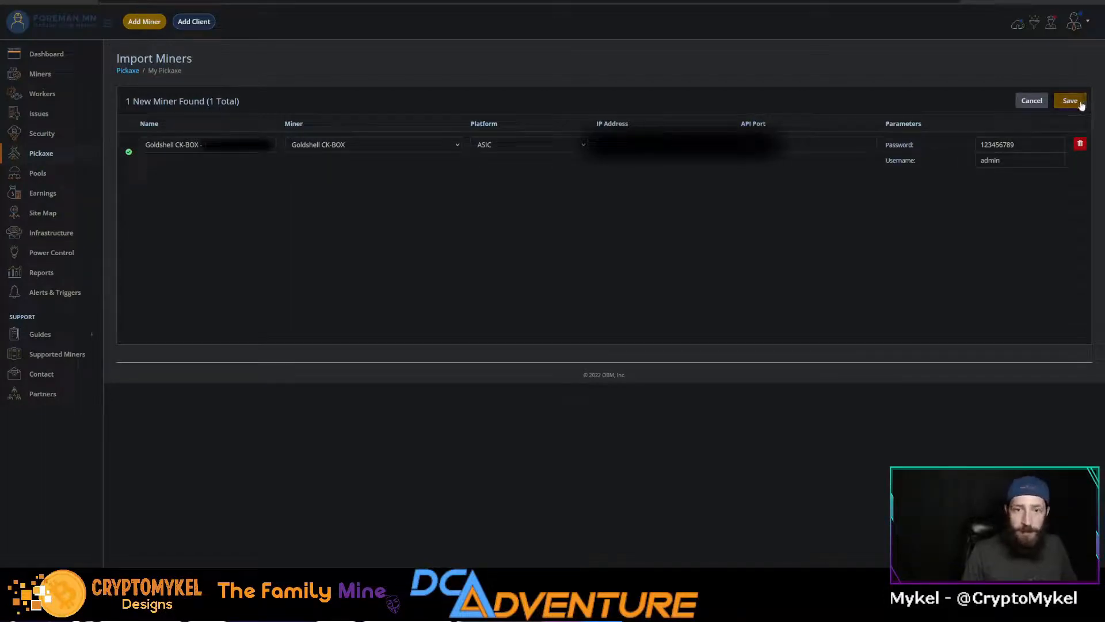
pyautogui.click(1069, 100)
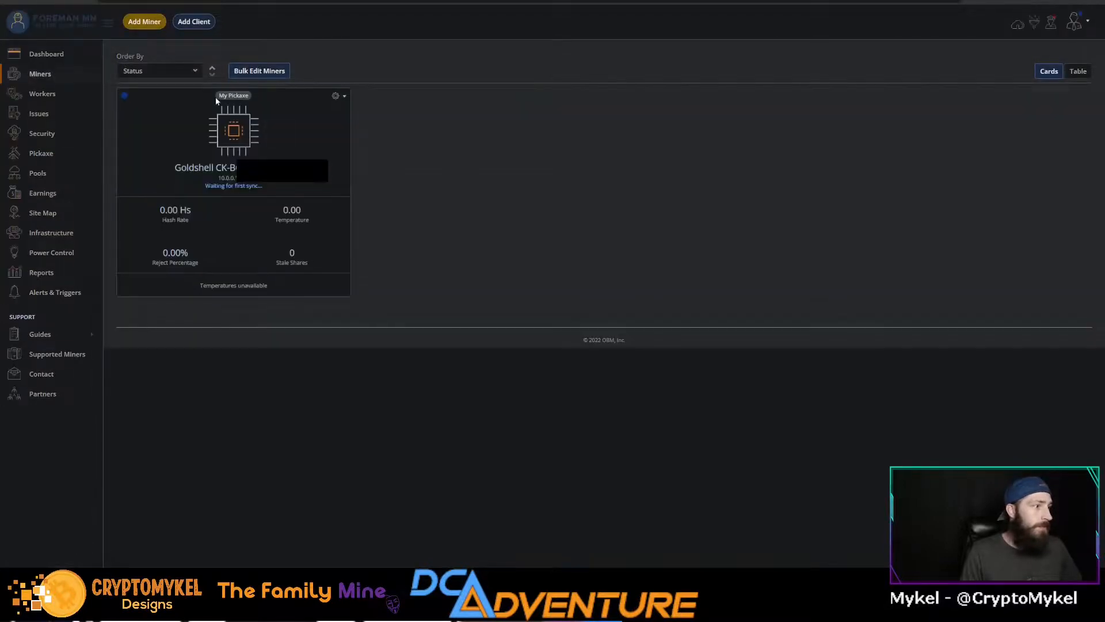
pyautogui.moveTo(415, 187)
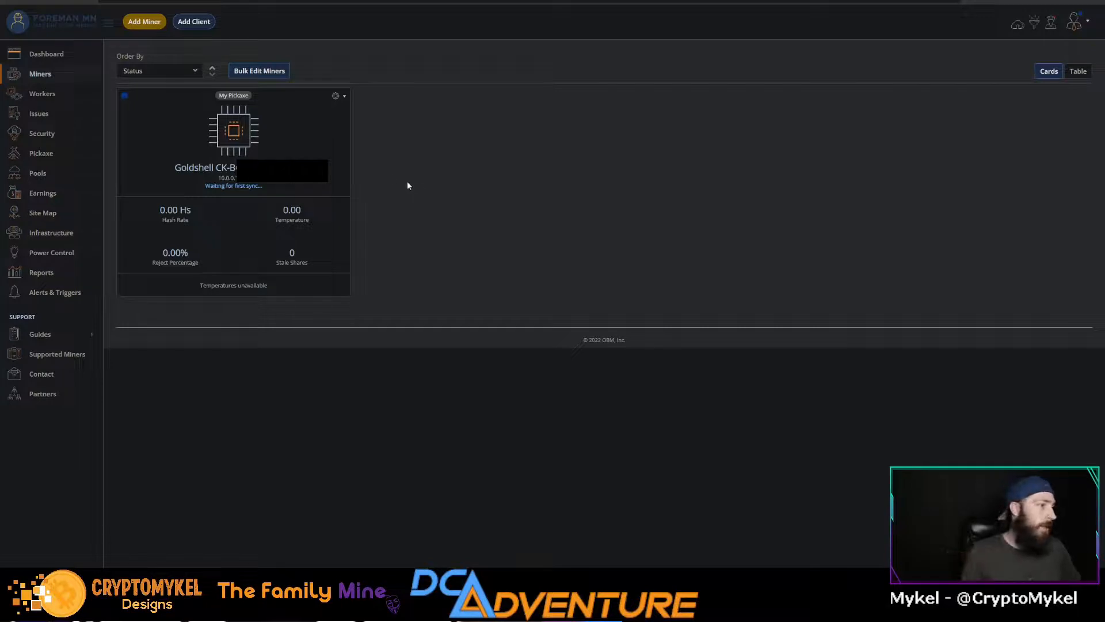
pyautogui.moveTo(267, 140)
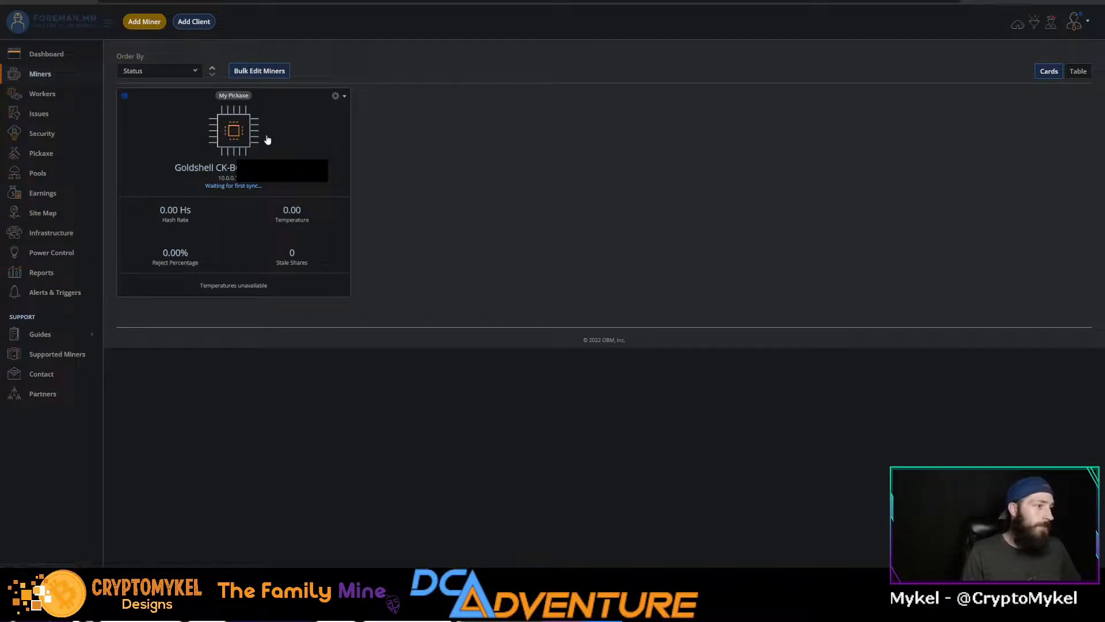
pyautogui.moveTo(430, 184)
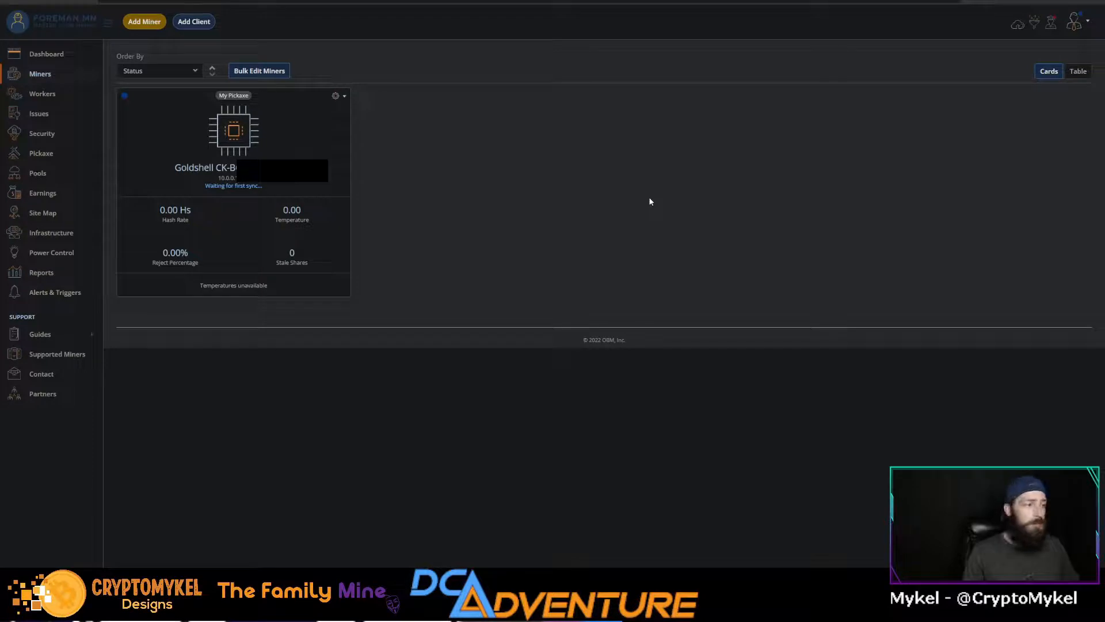
pyautogui.moveTo(661, 222)
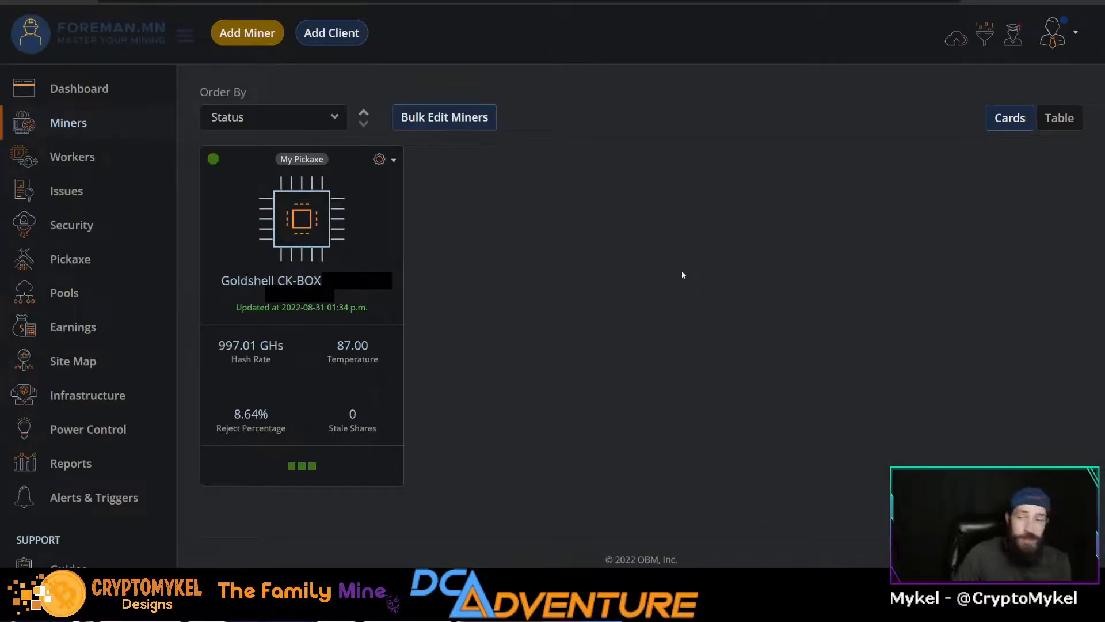
pyautogui.moveTo(391, 431)
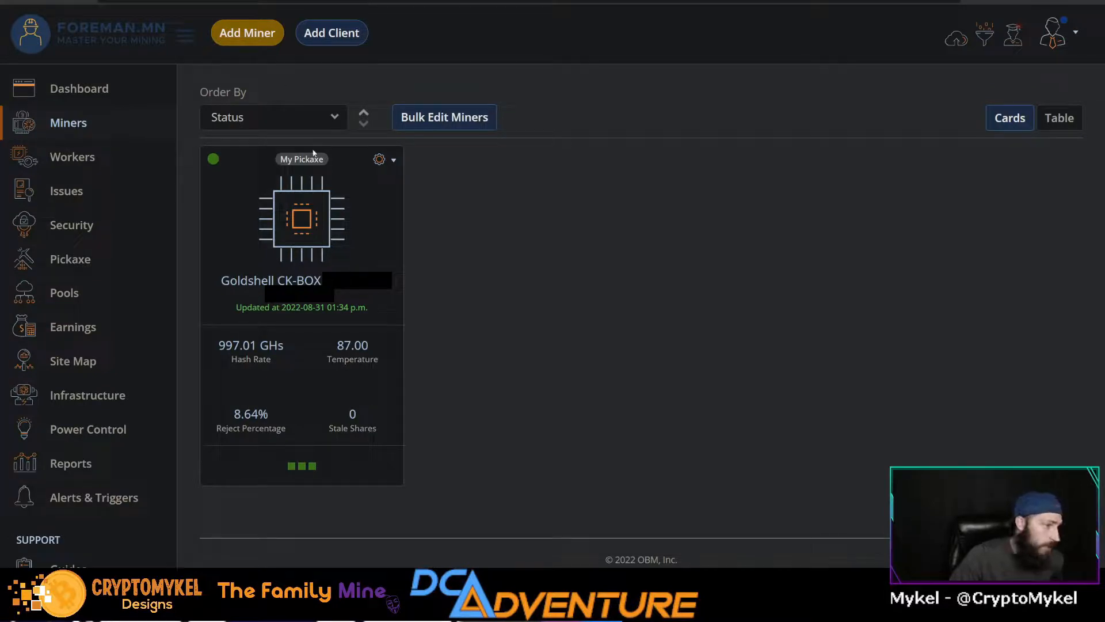
# Step: View the CK-BOX details: Healthy status, temperatures up to 87°C, fans at 3,300 RPM, online pool
pyautogui.click(301, 221)
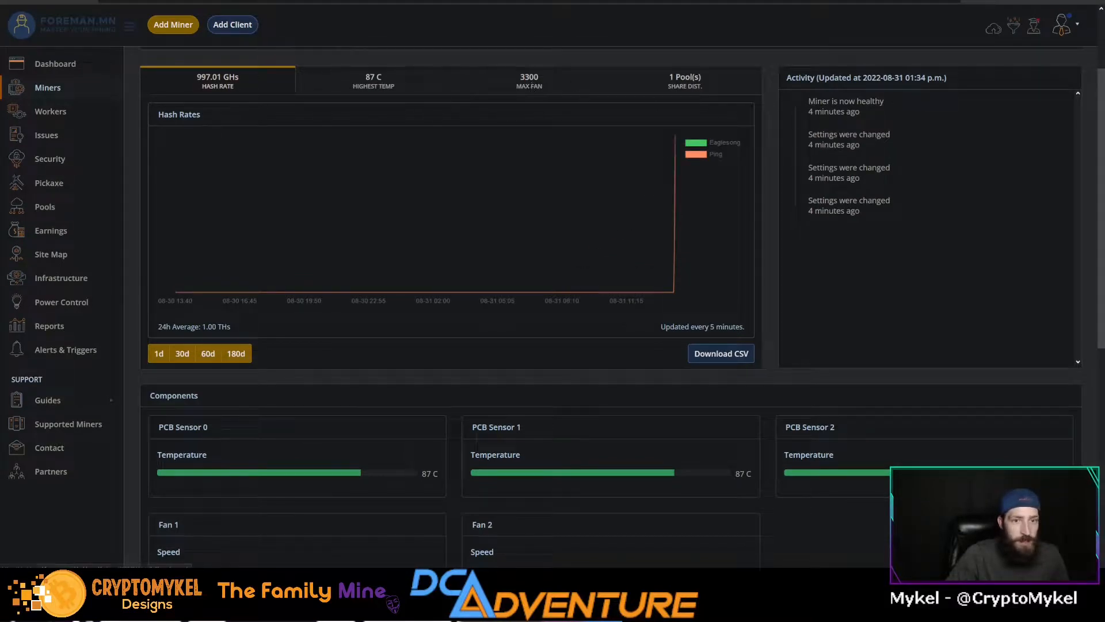
pyautogui.scroll(-3)
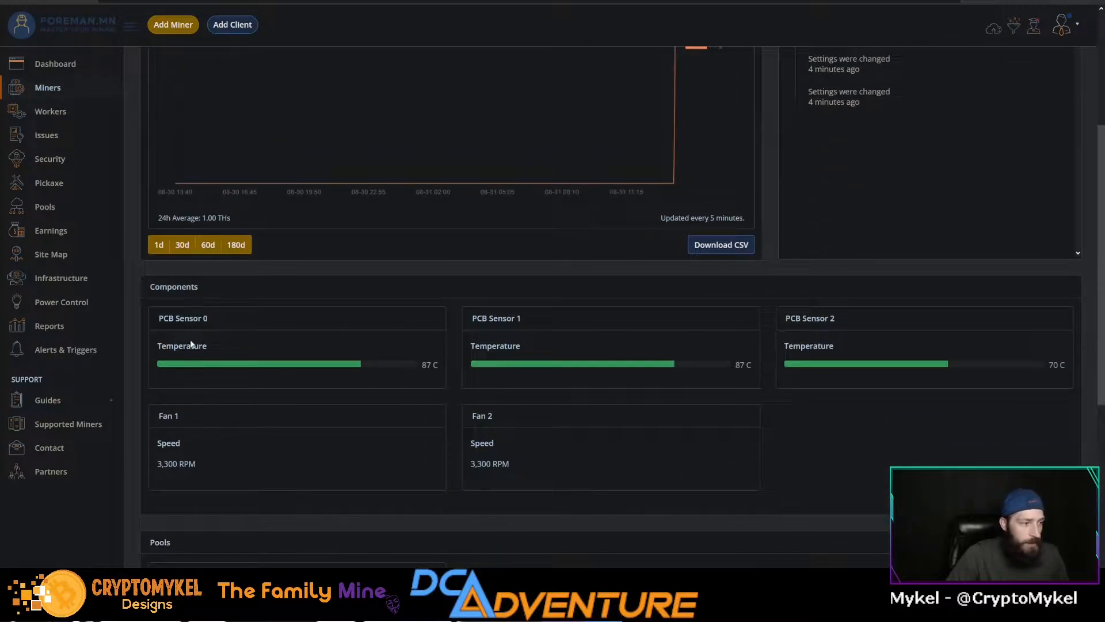
pyautogui.scroll(-3)
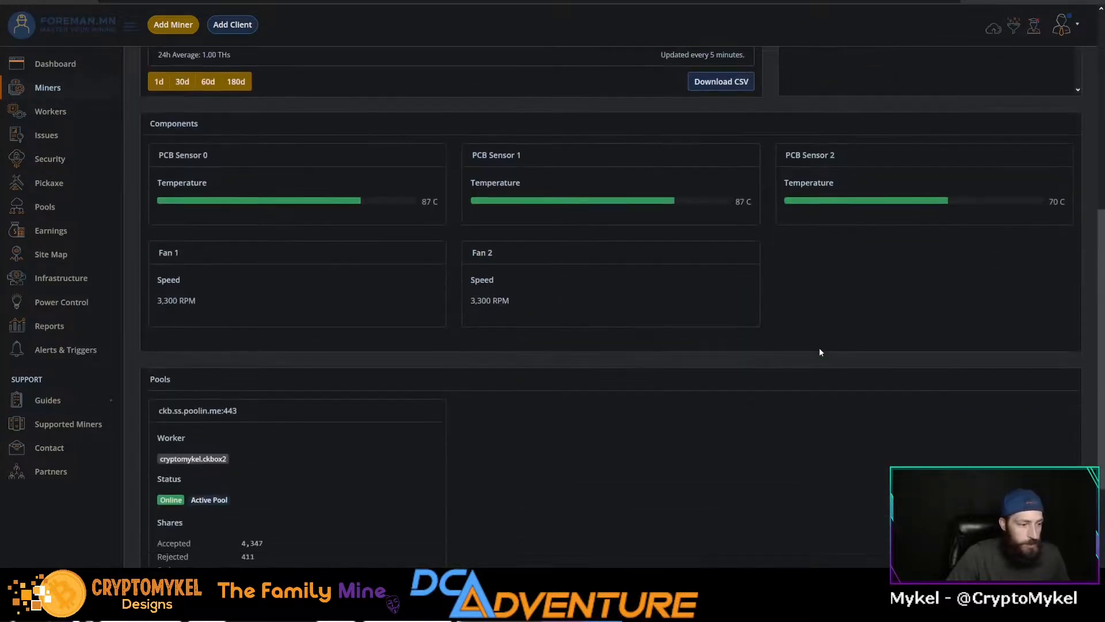
pyautogui.scroll(-3)
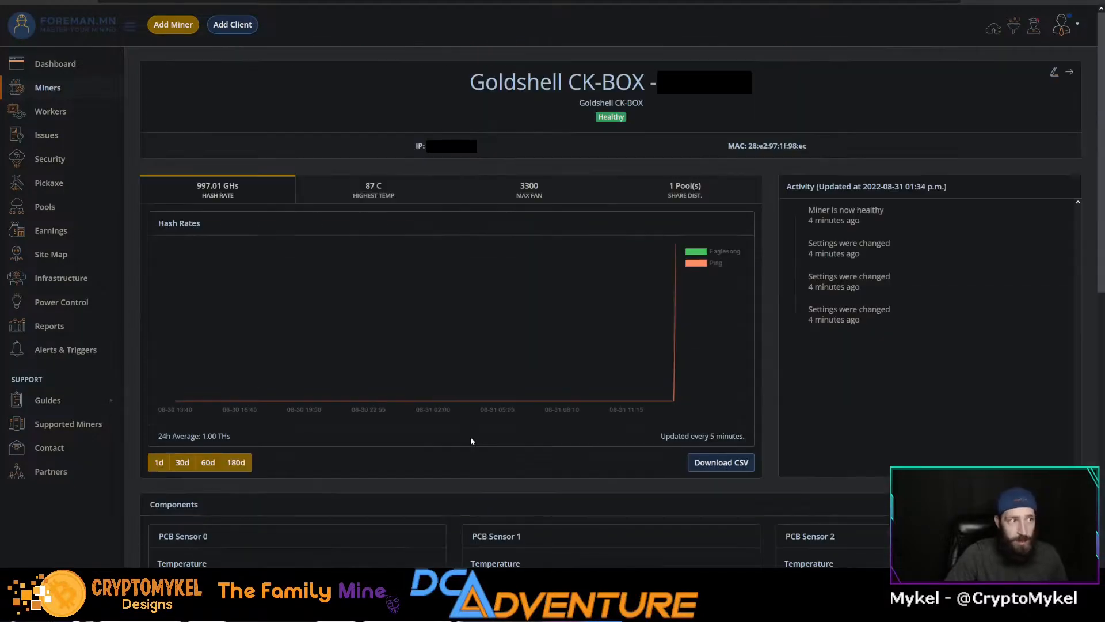
pyautogui.moveTo(279, 237)
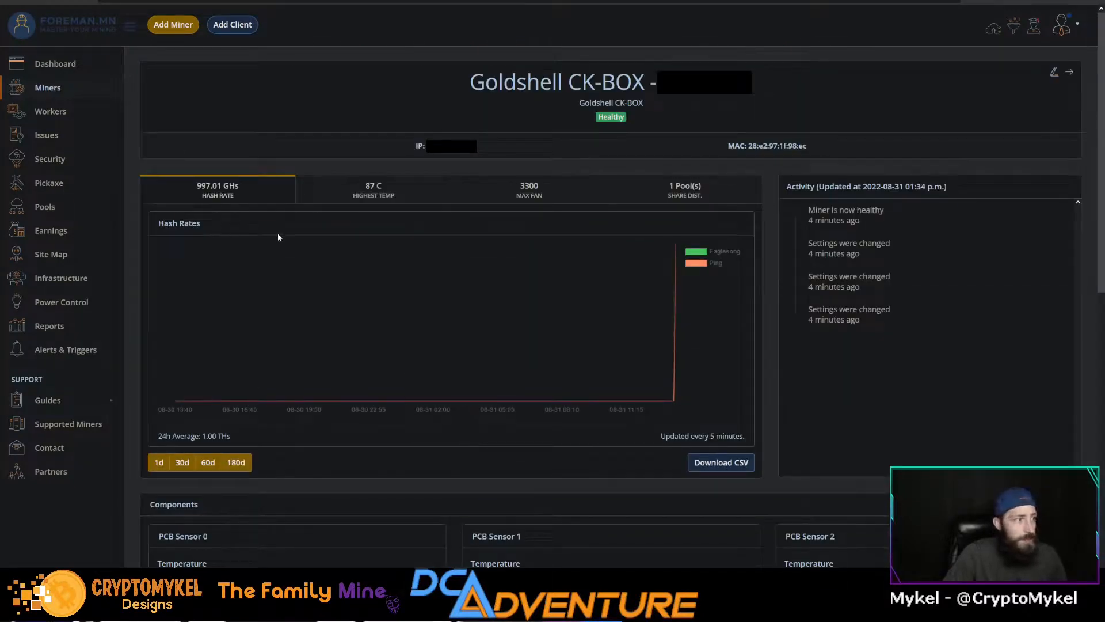